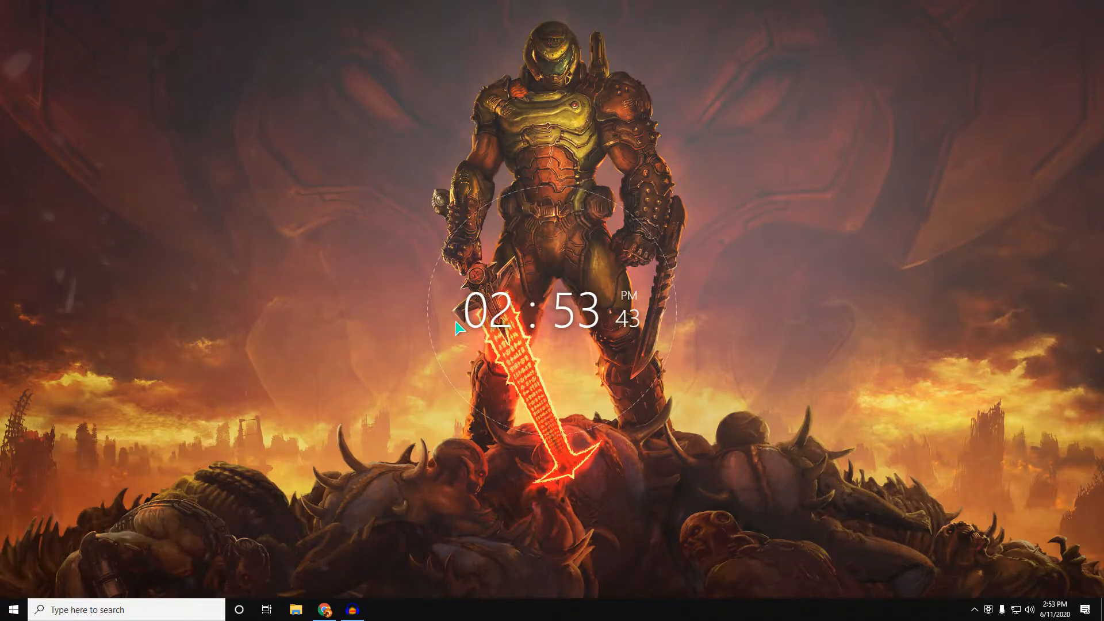
pyautogui.moveTo(391, 234)
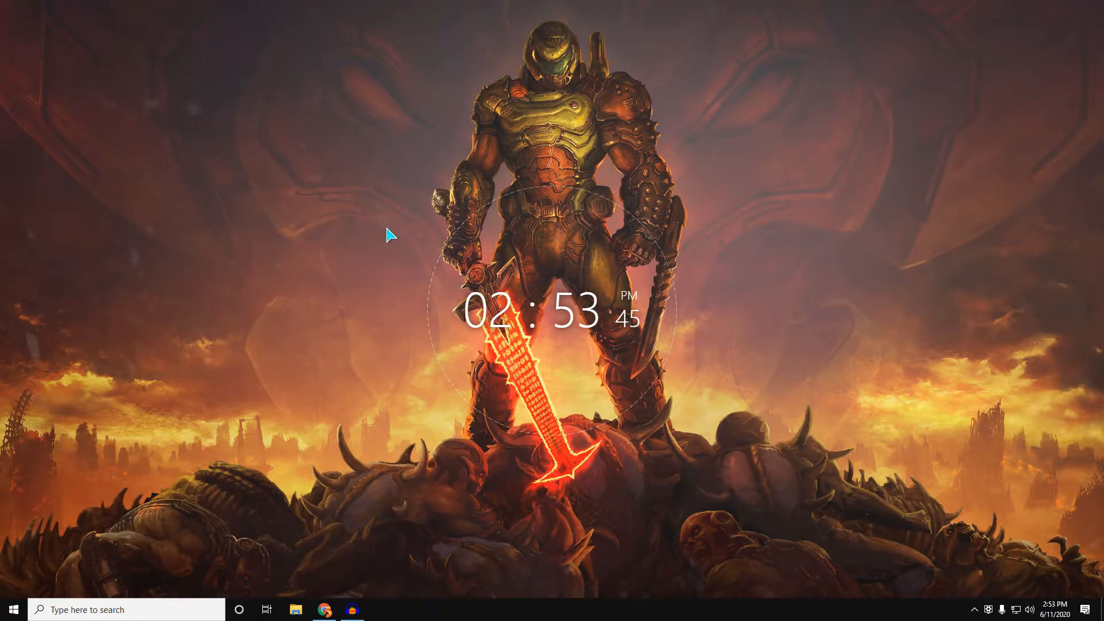
pyautogui.moveTo(402, 275)
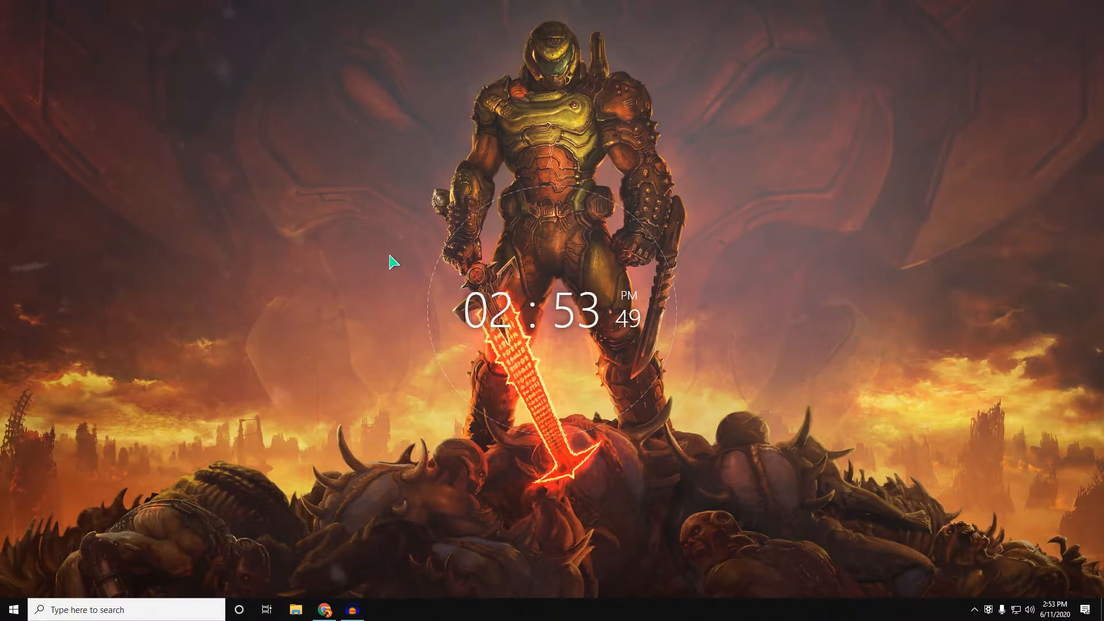
pyautogui.moveTo(362, 457)
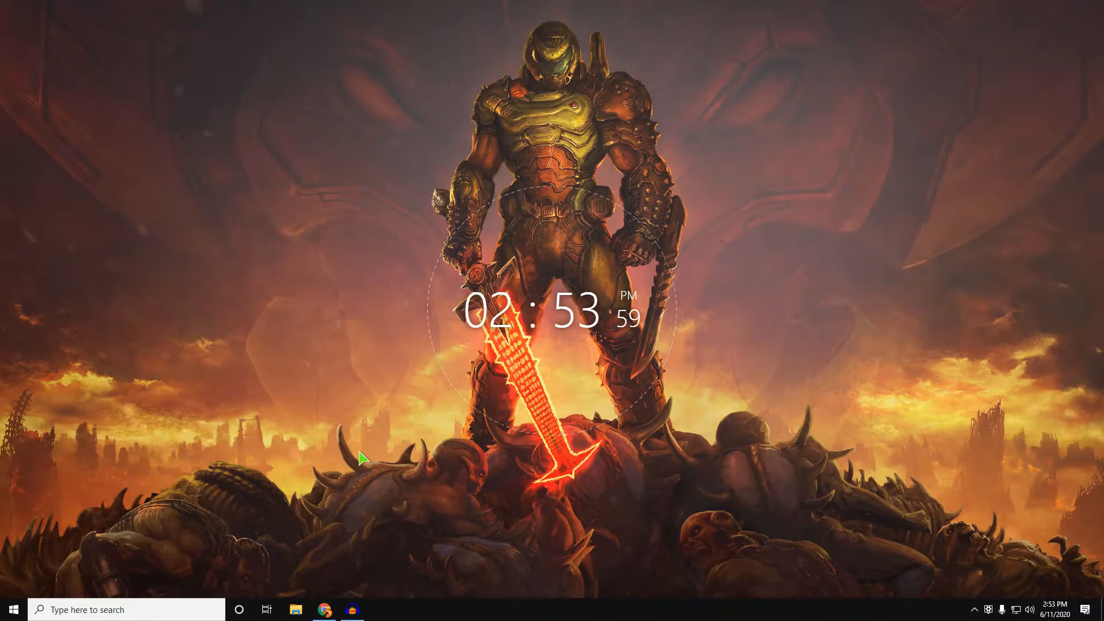
# - Go to futureflash.ga in Chrome and follow the 'SDIE (SHSH Device Info Extractor)' link
pyautogui.click(324, 610)
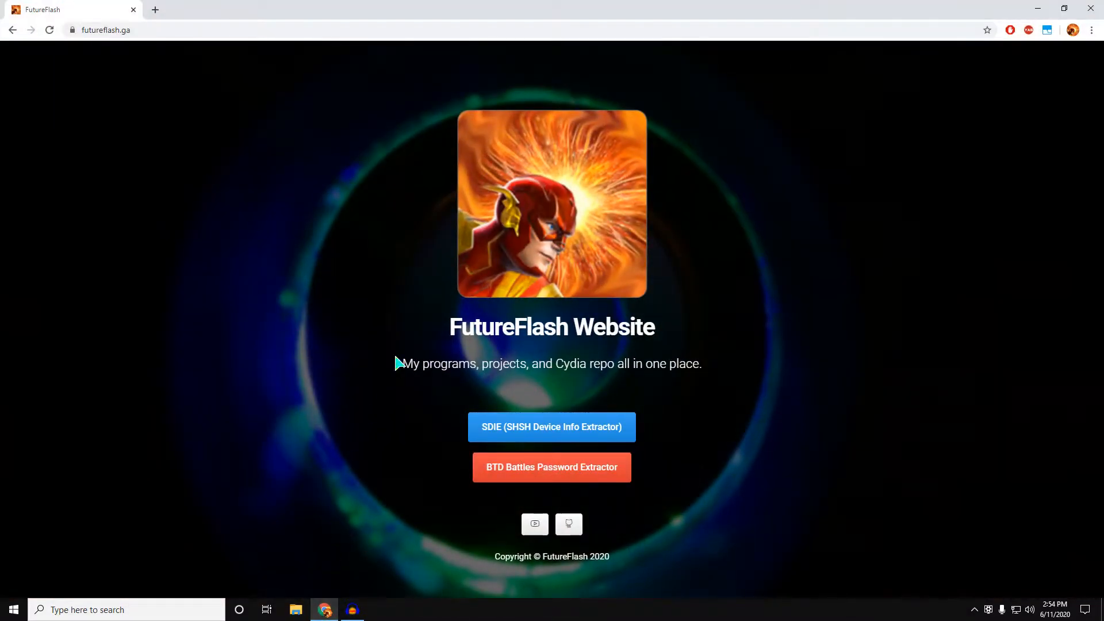
pyautogui.moveTo(479, 236)
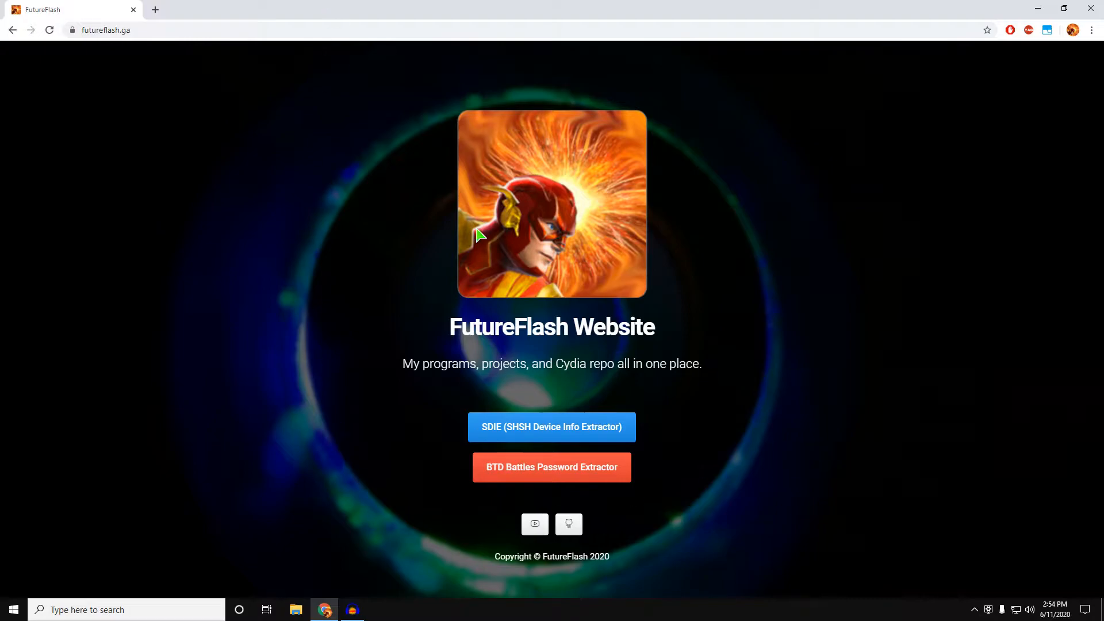
pyautogui.moveTo(516, 315)
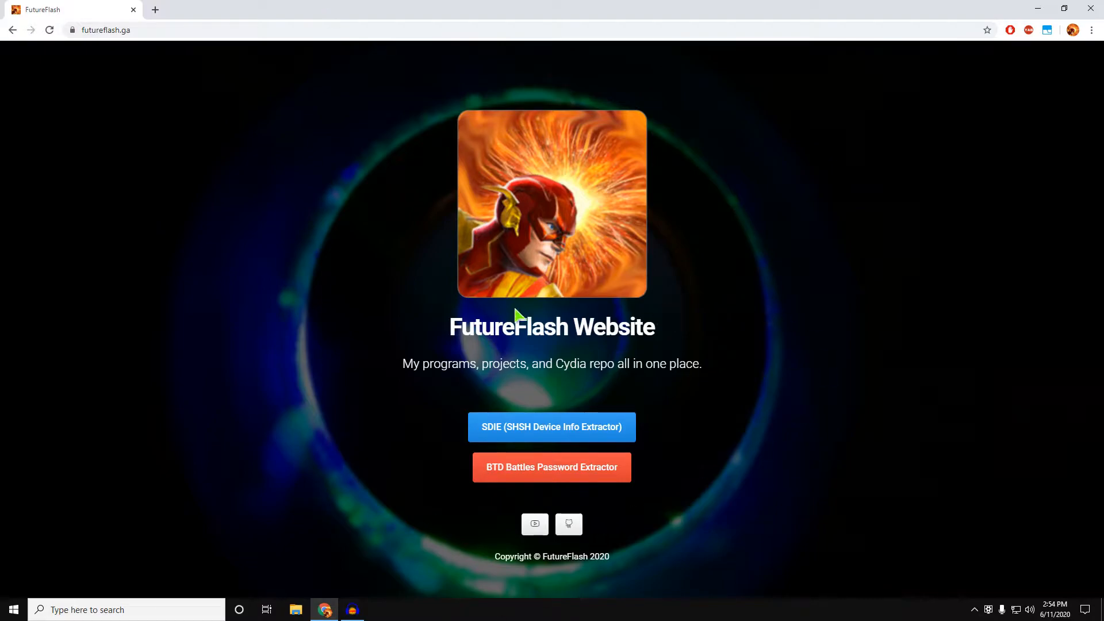
pyautogui.moveTo(471, 283)
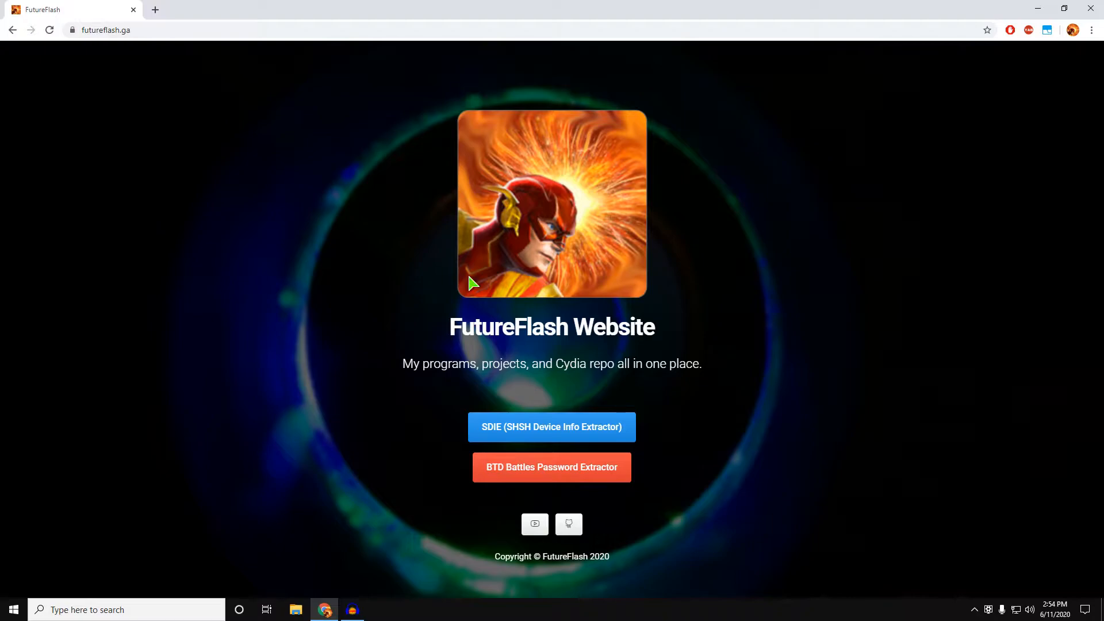
pyautogui.moveTo(265, 315)
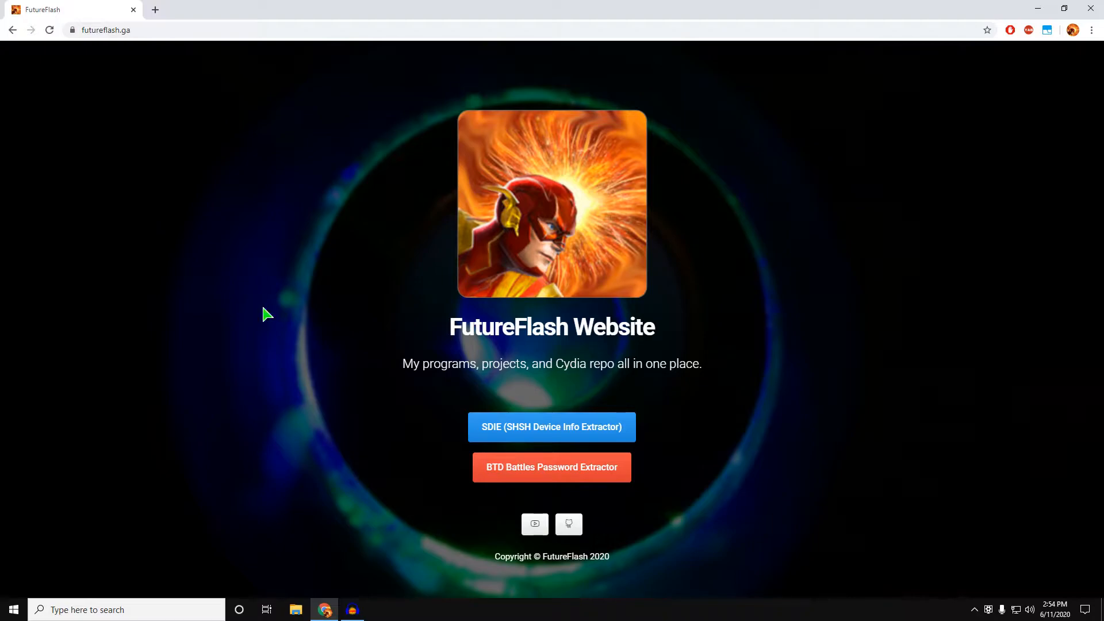
pyautogui.click(106, 30)
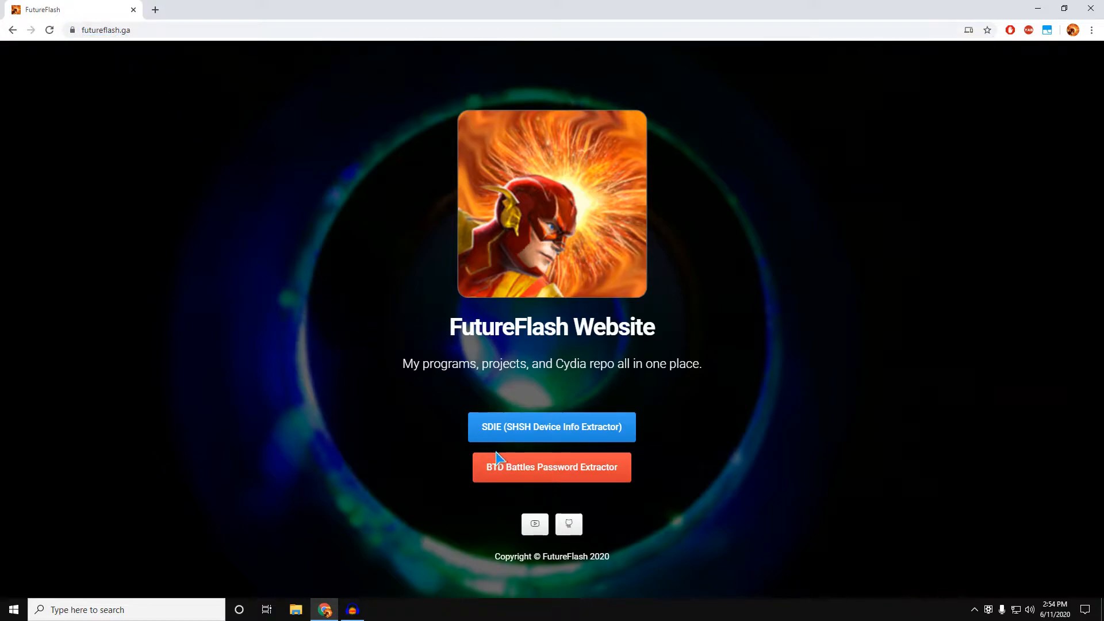
pyautogui.click(551, 427)
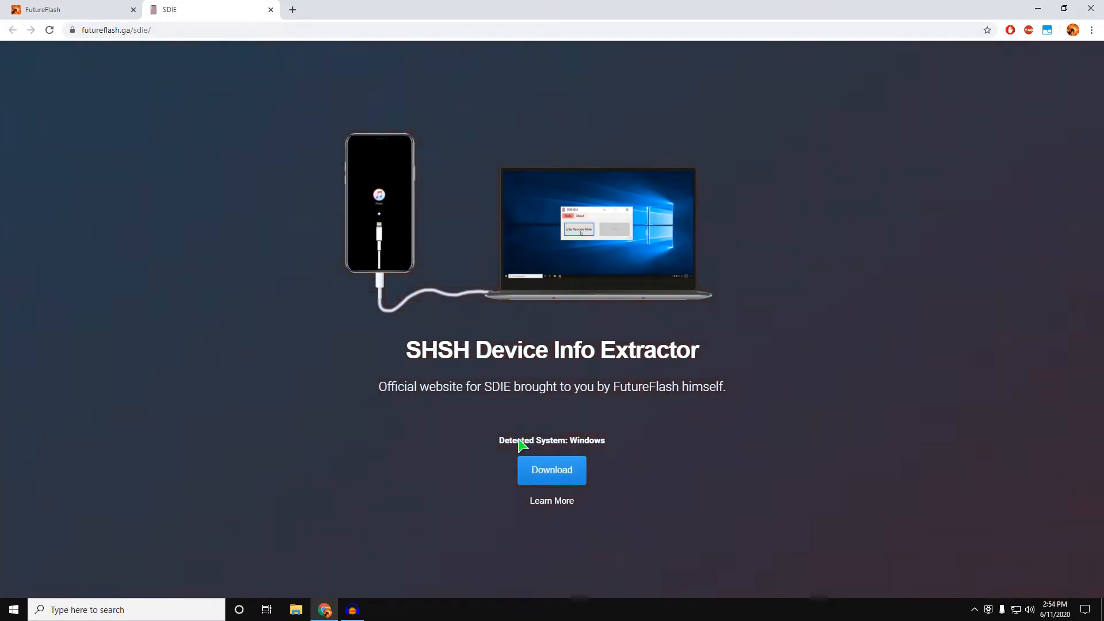
# - Download SDIE-Setup.exe from the SDIE page and start opening it
pyautogui.click(550, 470)
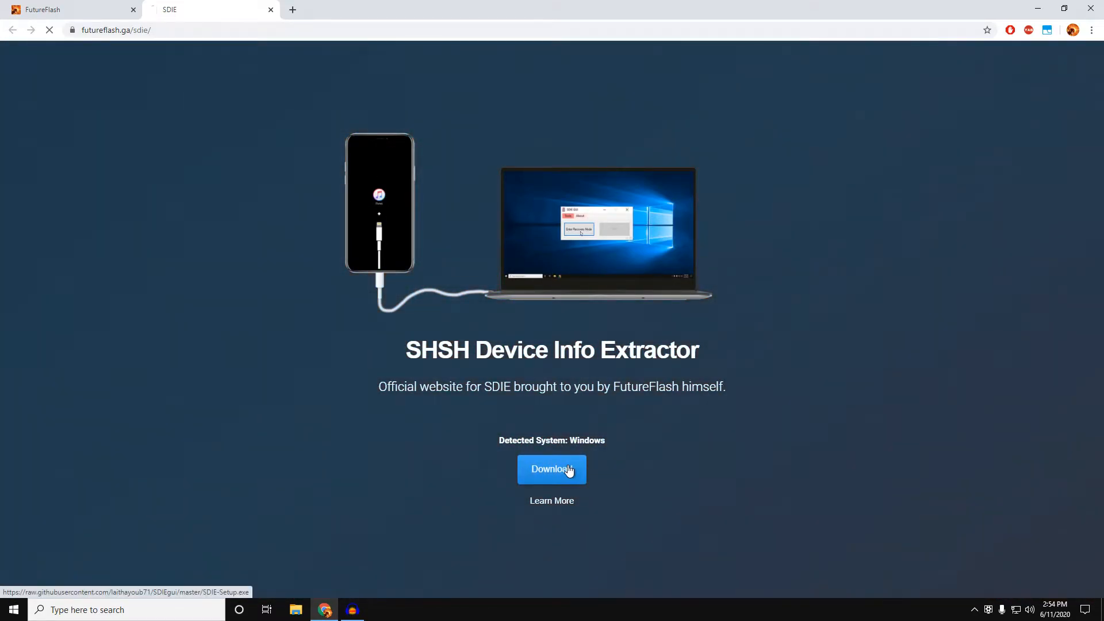
pyautogui.click(551, 470)
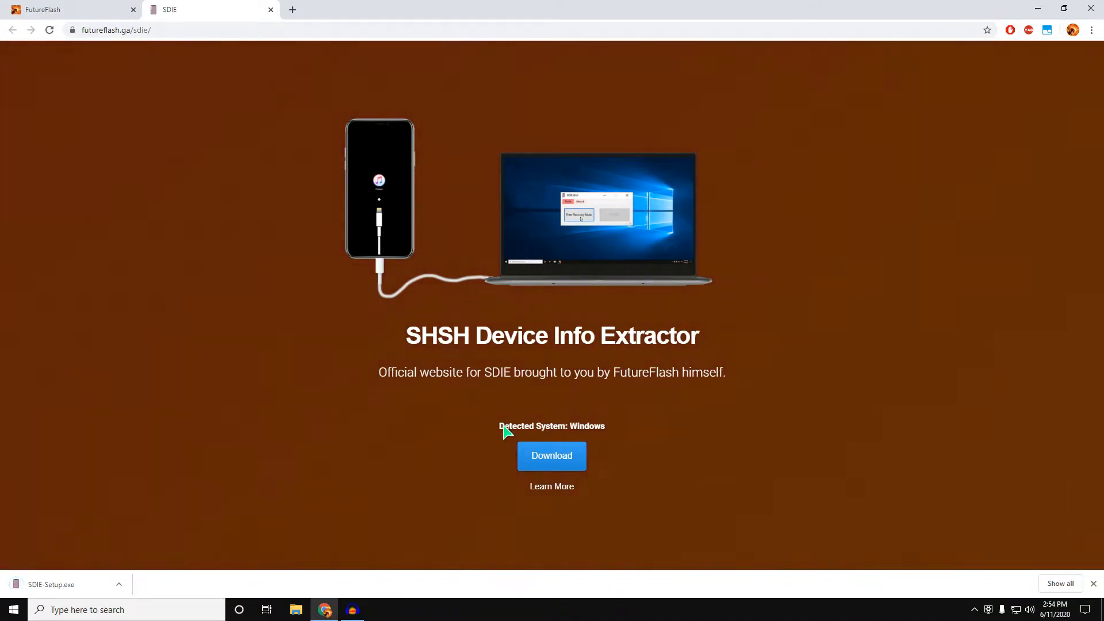
pyautogui.moveTo(587, 437)
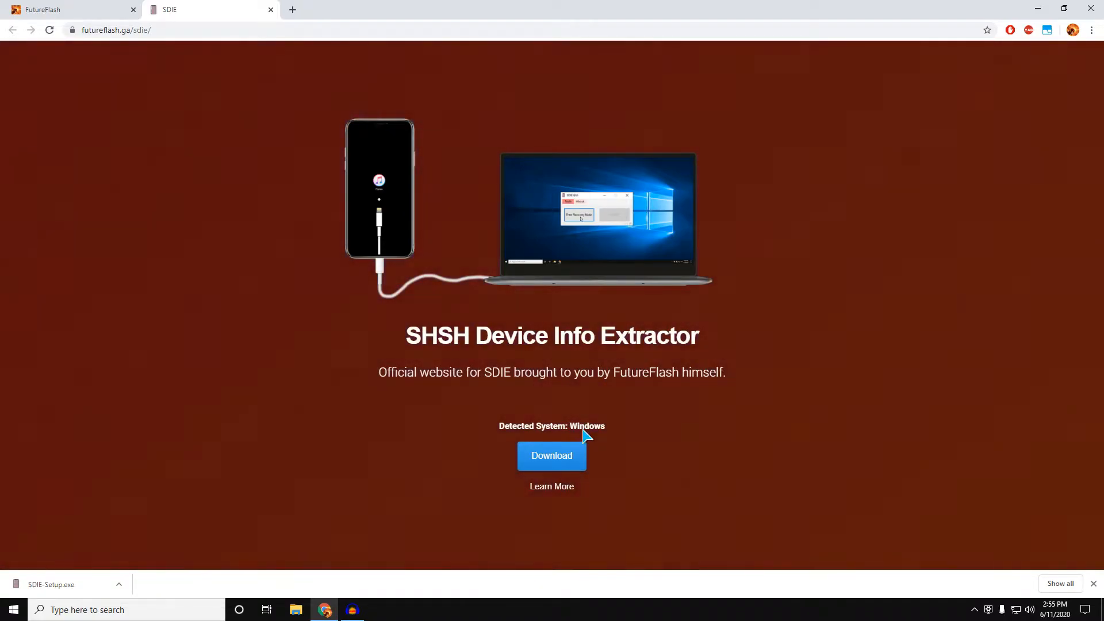
pyautogui.moveTo(391, 510)
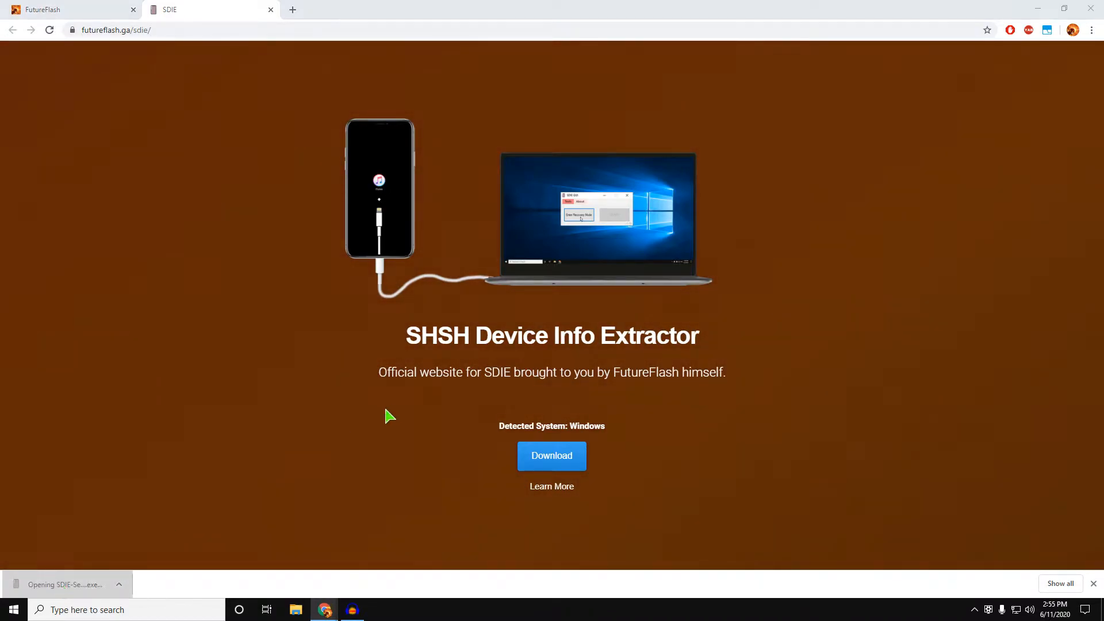
# - Launch SDIE-Setup.exe, bypass the SmartScreen warning via Run anyway and grant UAC permission
pyautogui.click(63, 584)
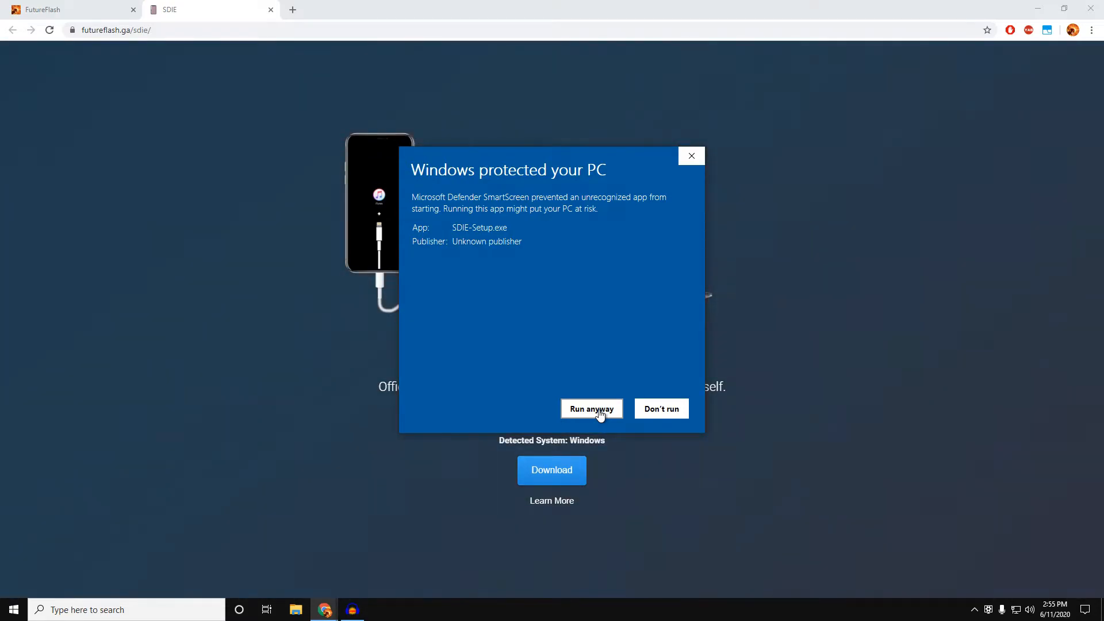
pyautogui.moveTo(440, 338)
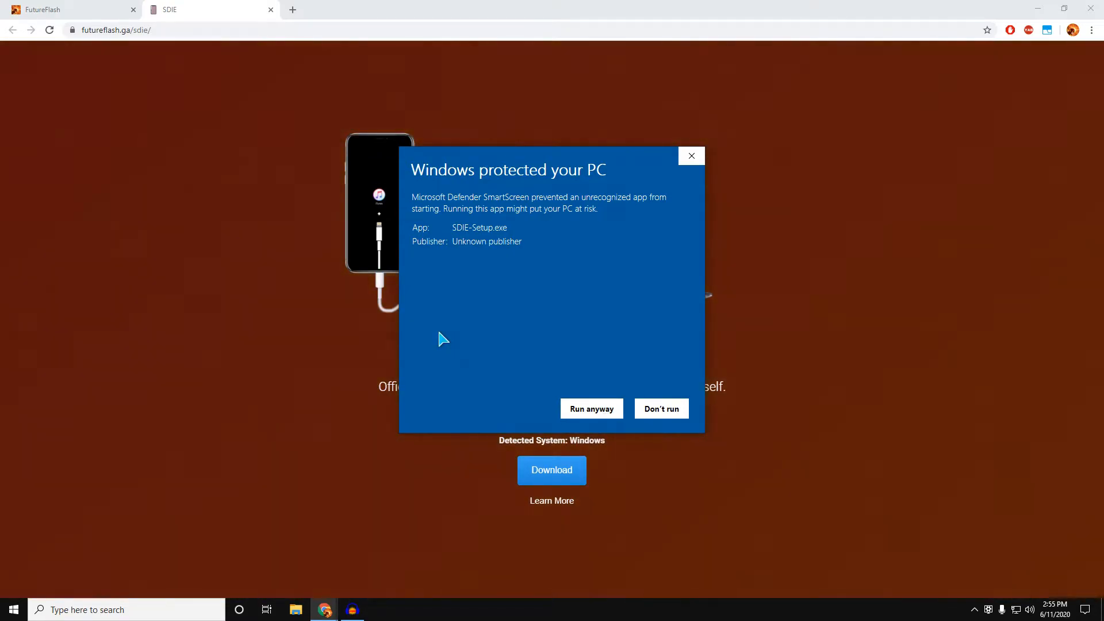
pyautogui.moveTo(395, 331)
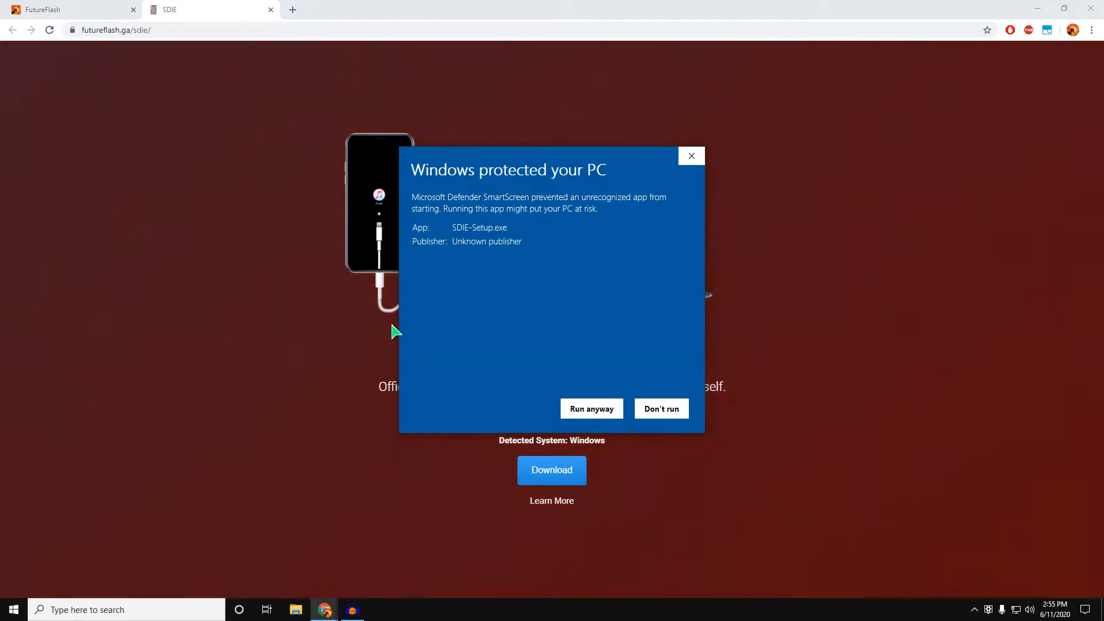
pyautogui.moveTo(380, 206)
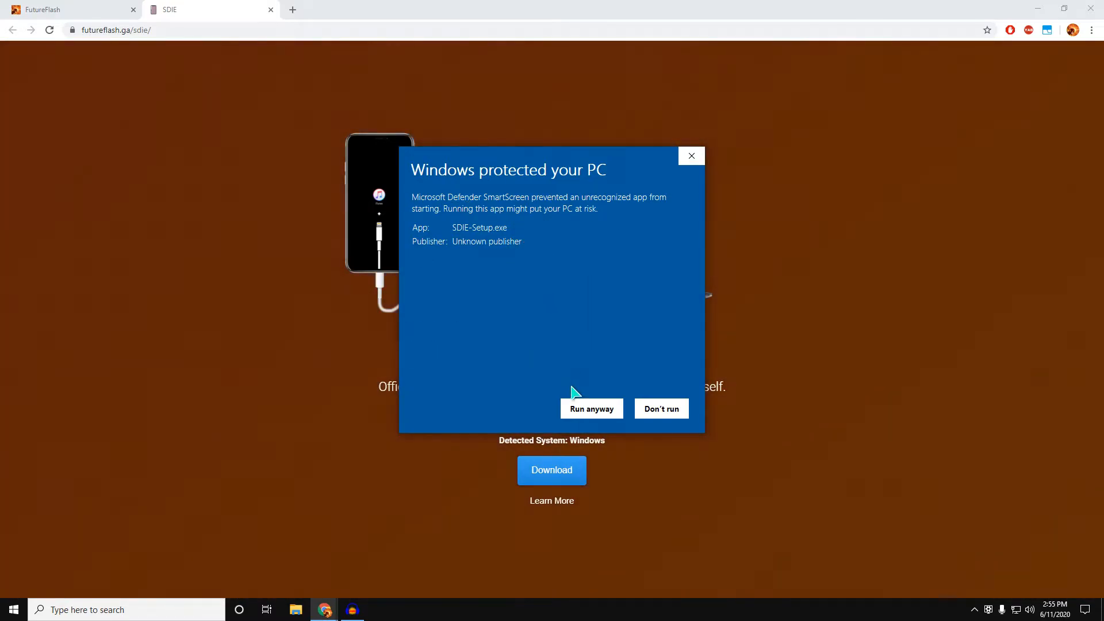
pyautogui.click(591, 408)
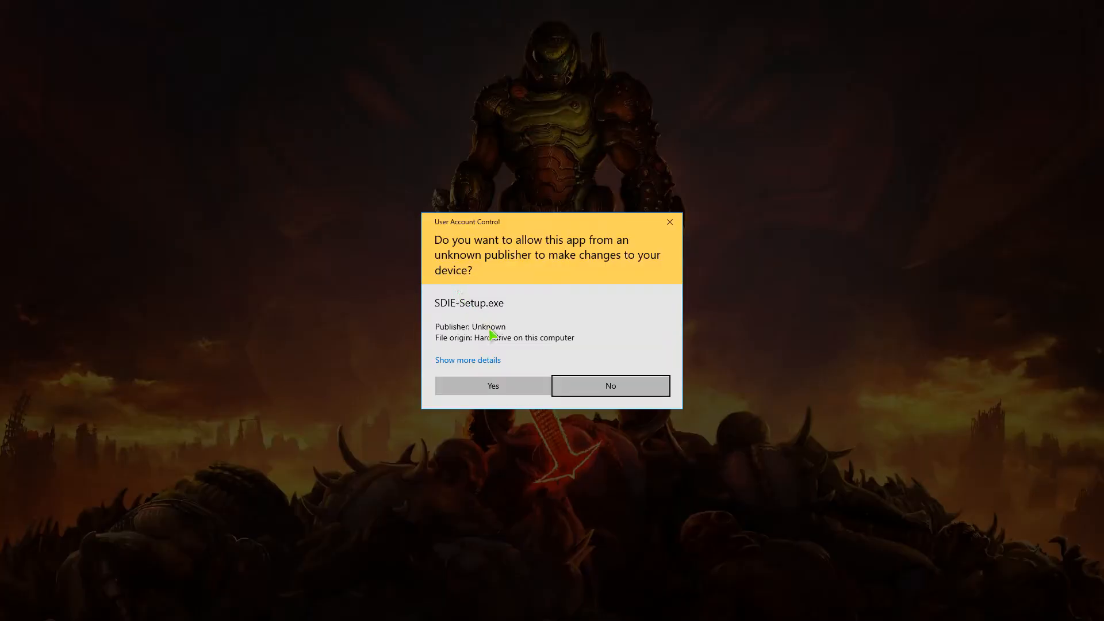
pyautogui.click(492, 386)
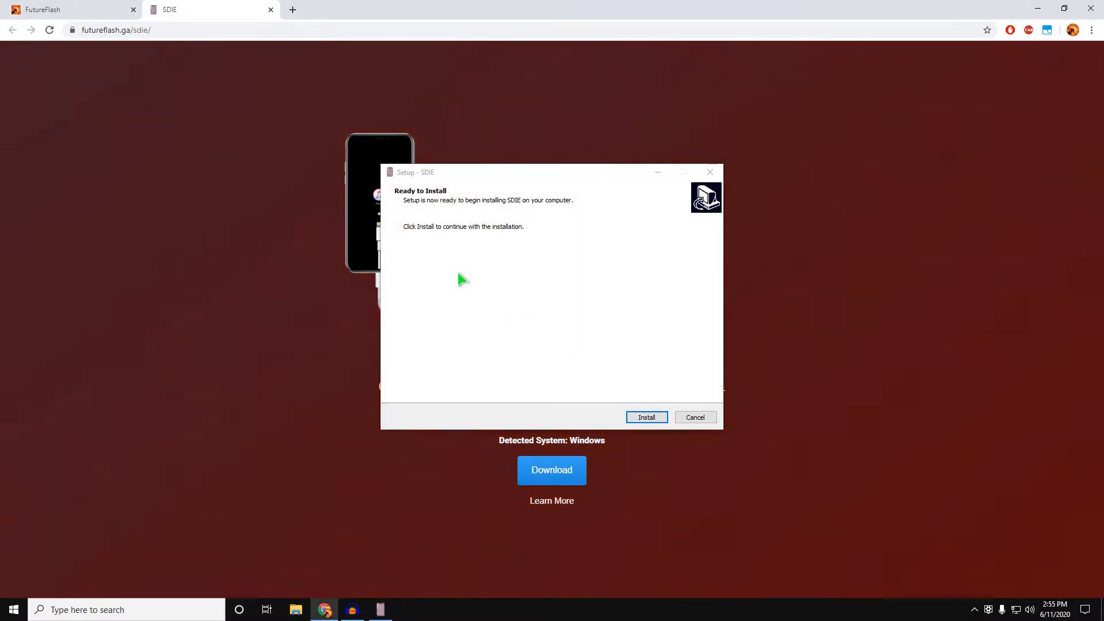
# - Install SDIE through the wizard and grant UAC permission so the SDIE GUI launches
pyautogui.click(645, 416)
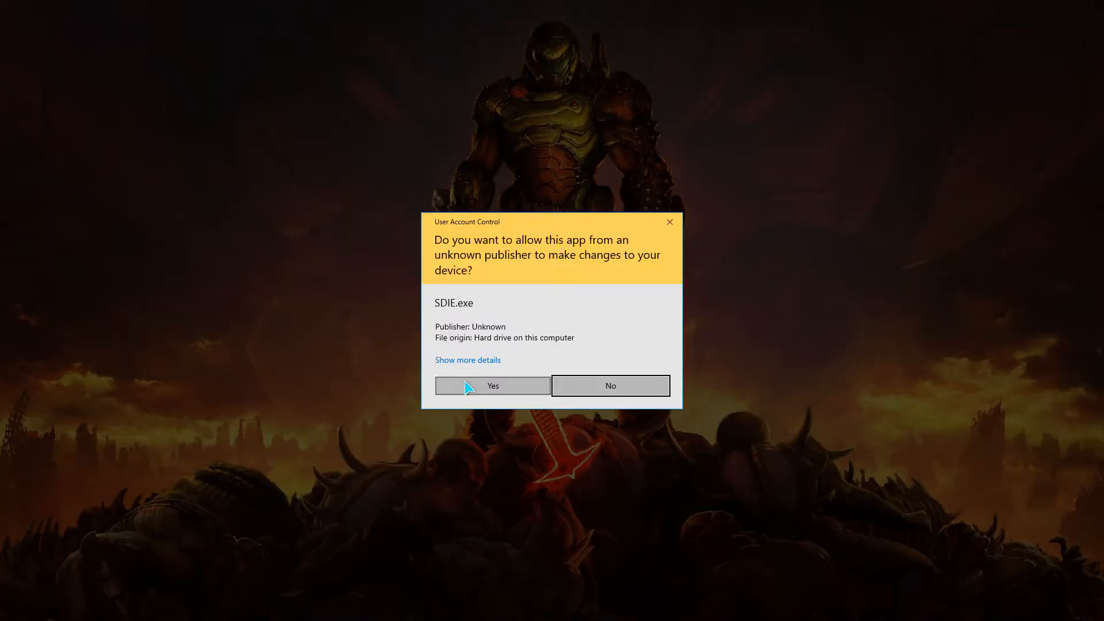
pyautogui.click(493, 387)
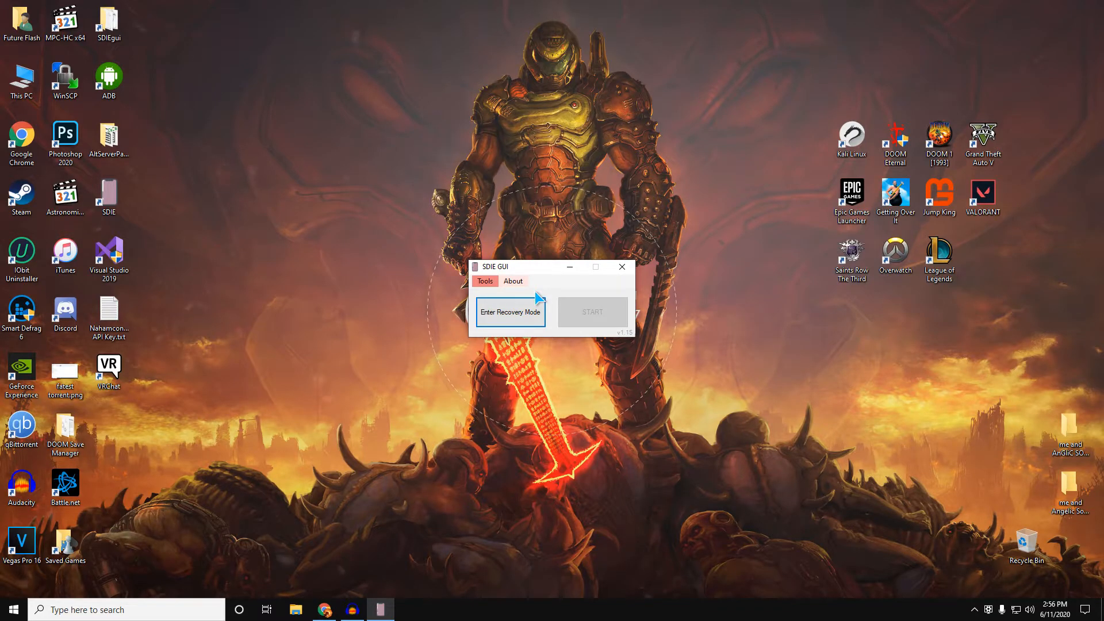
pyautogui.moveTo(620, 393)
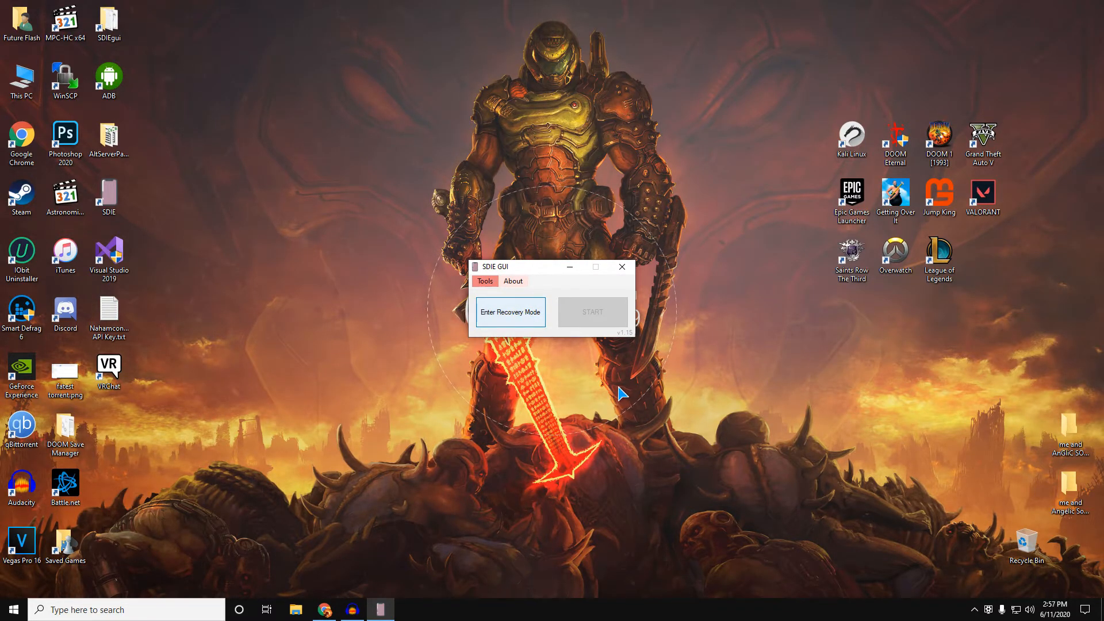
# - Put the connected device into recovery mode and start extraction, bringing up the Save As dialog
pyautogui.click(510, 311)
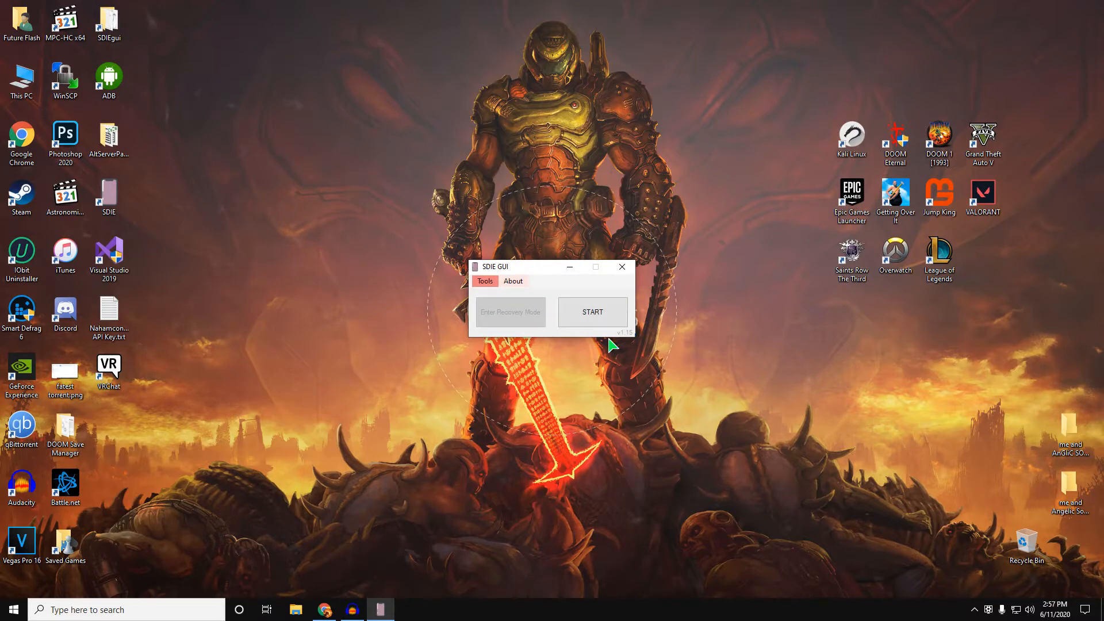
pyautogui.moveTo(607, 341)
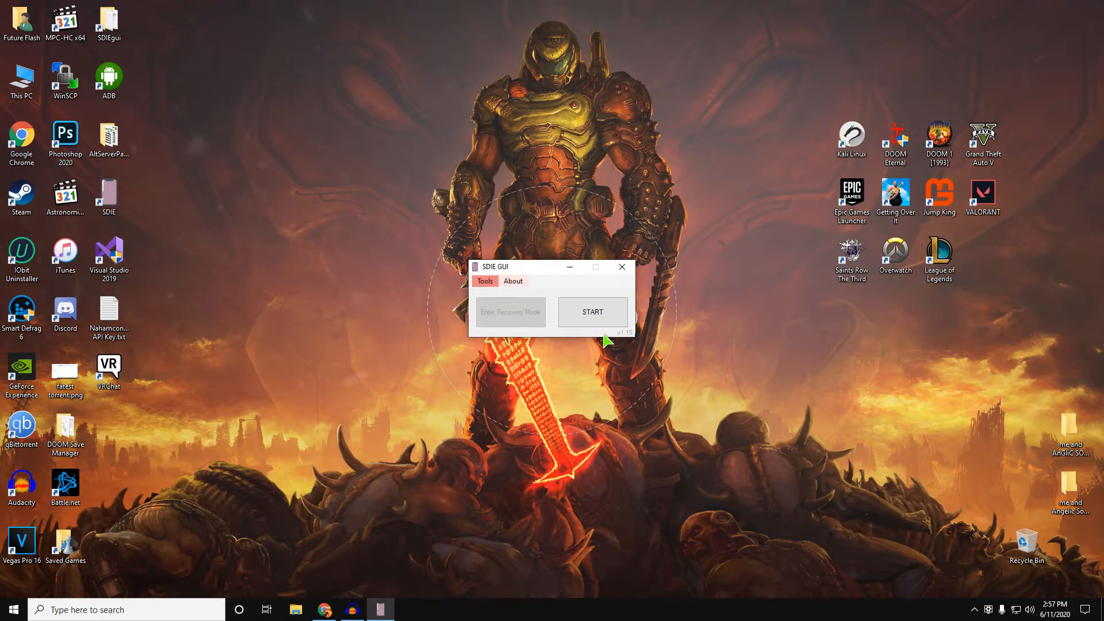
pyautogui.click(591, 312)
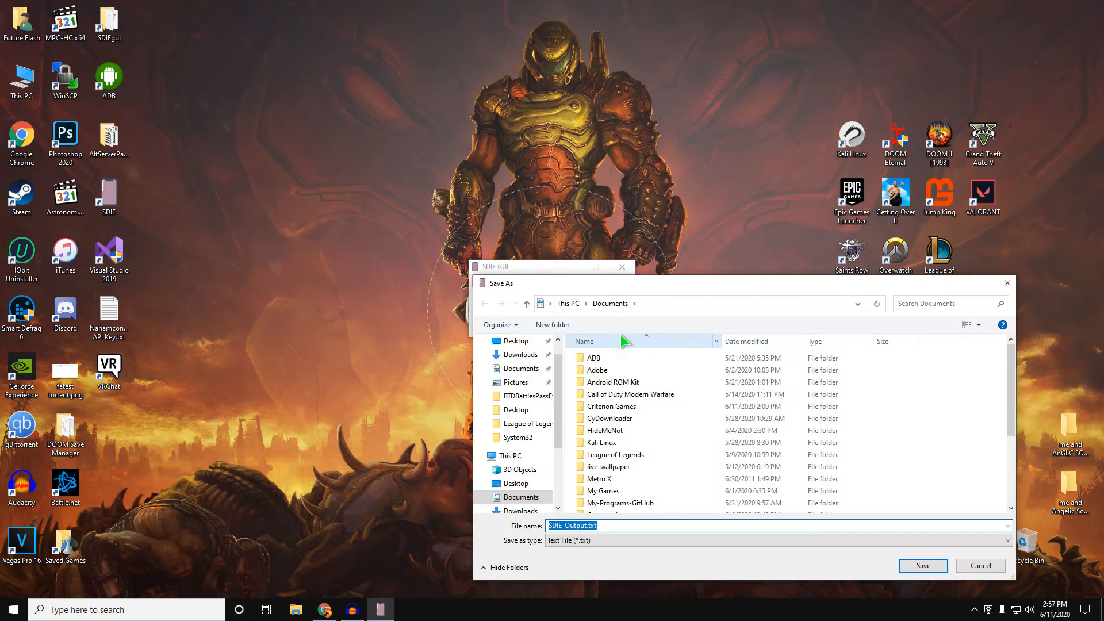
# - Save the SDIE-Output.txt report to the Desktop via Quick access
pyautogui.click(594, 357)
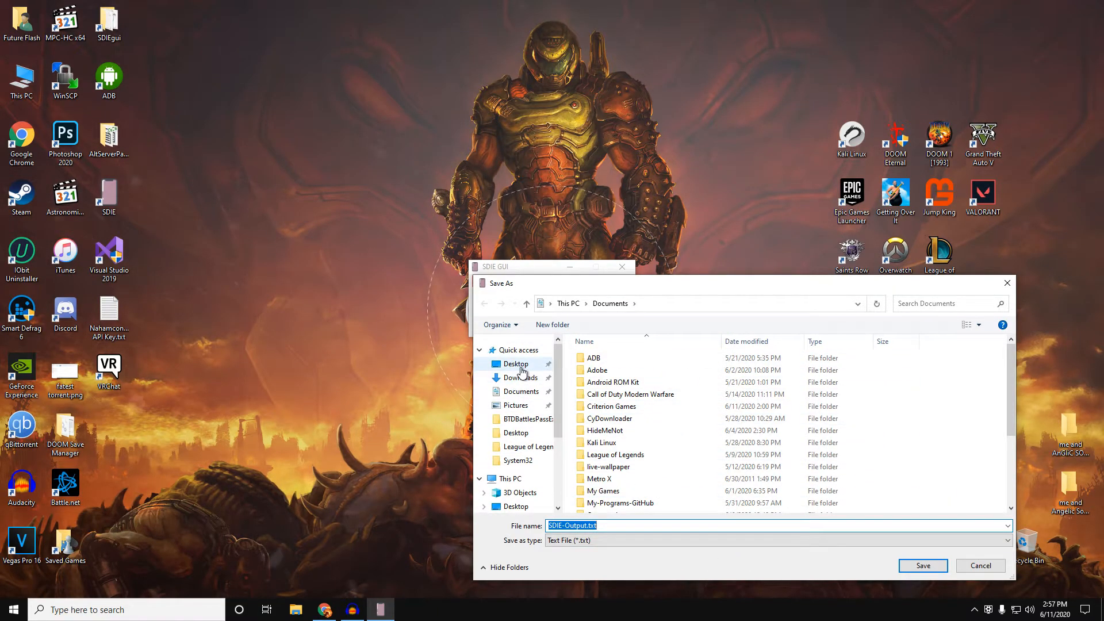
pyautogui.click(515, 364)
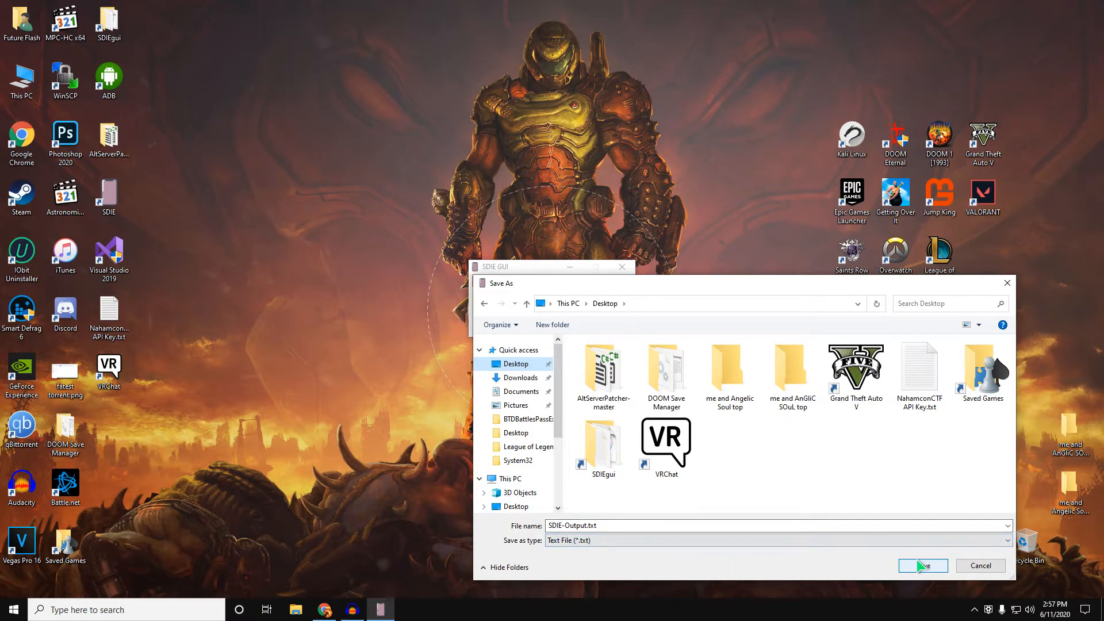
pyautogui.click(922, 565)
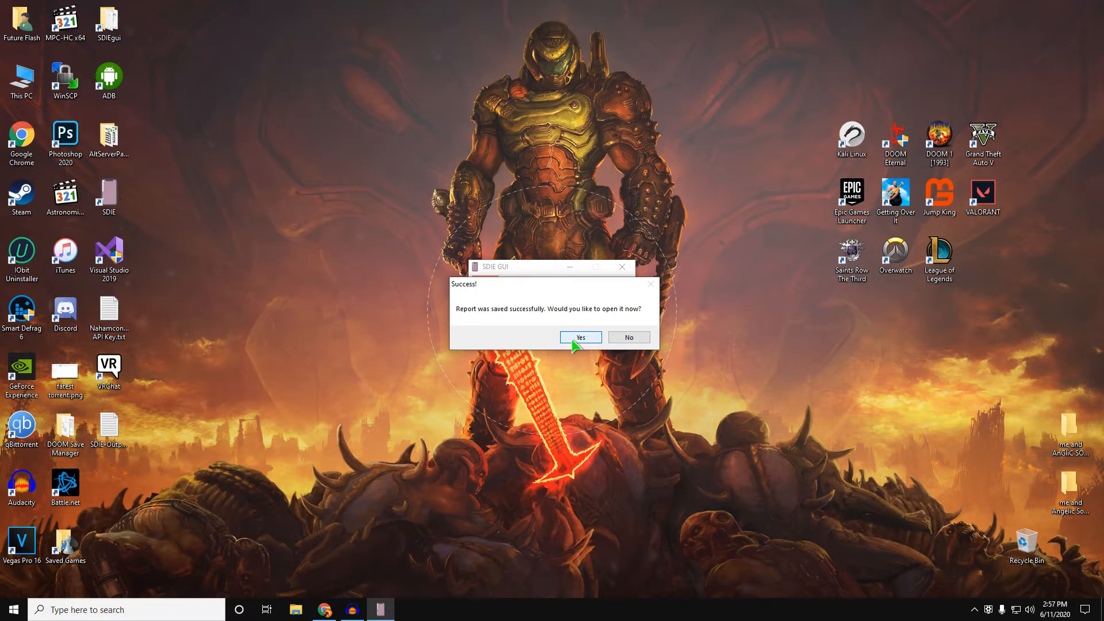
# - View SDIE-Output.txt in Notepad, select its ECID line to inspect it, then close Notepad
pyautogui.click(580, 337)
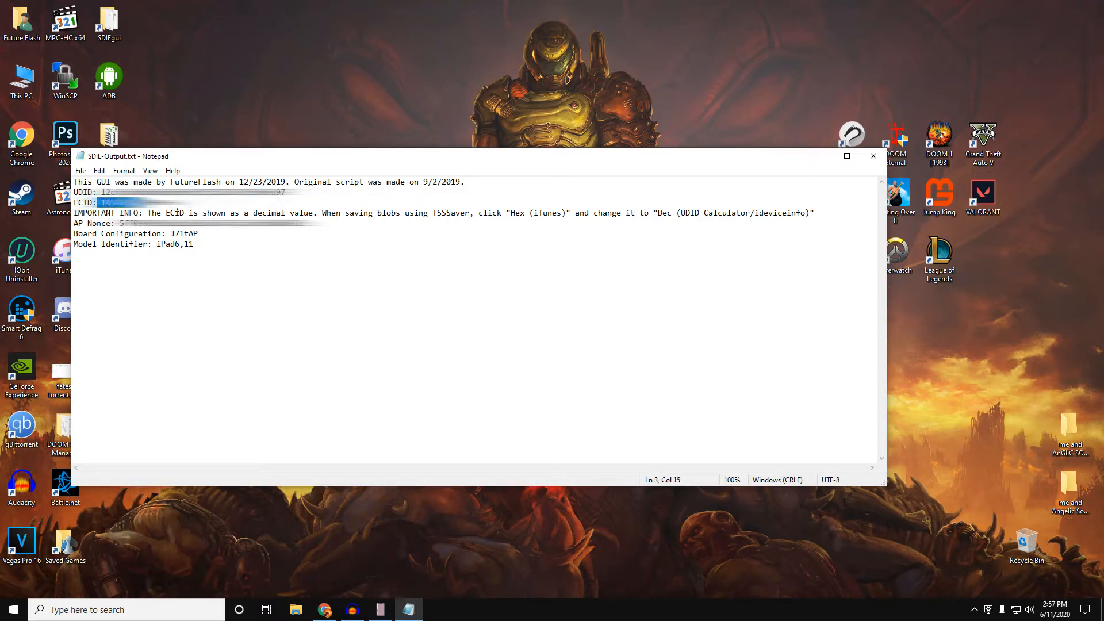
pyautogui.click(206, 213)
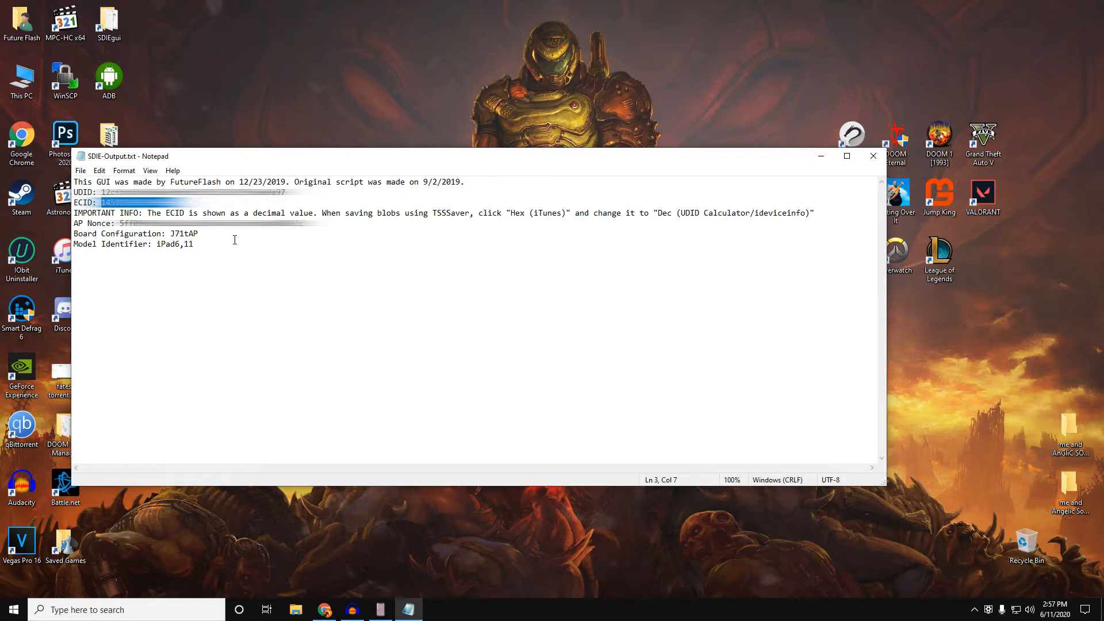
pyautogui.tripleClick(132, 244)
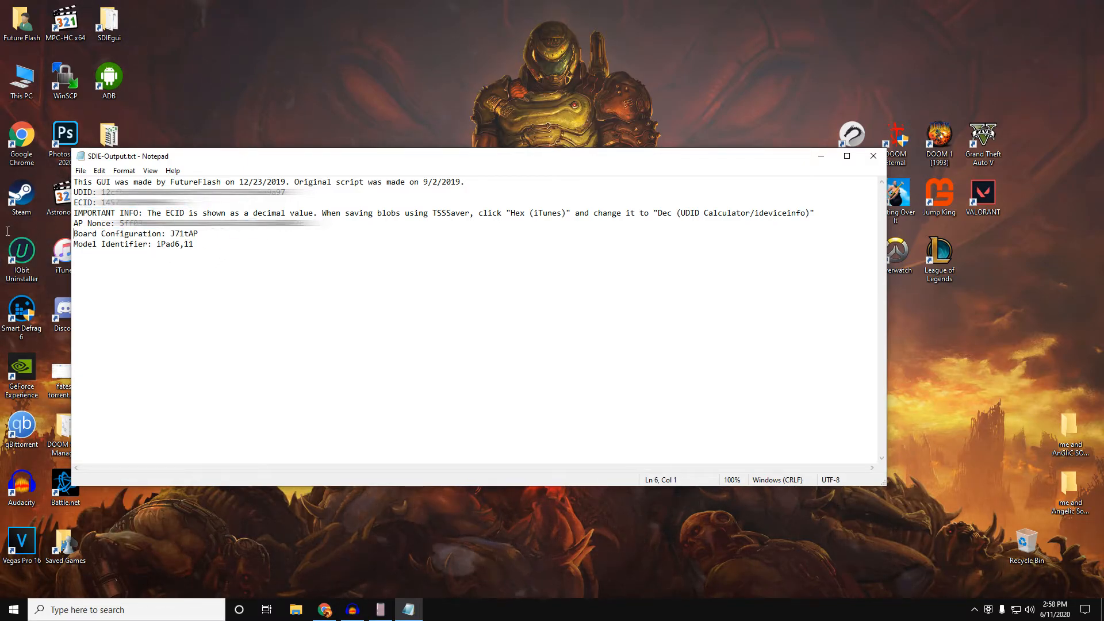
pyautogui.click(280, 325)
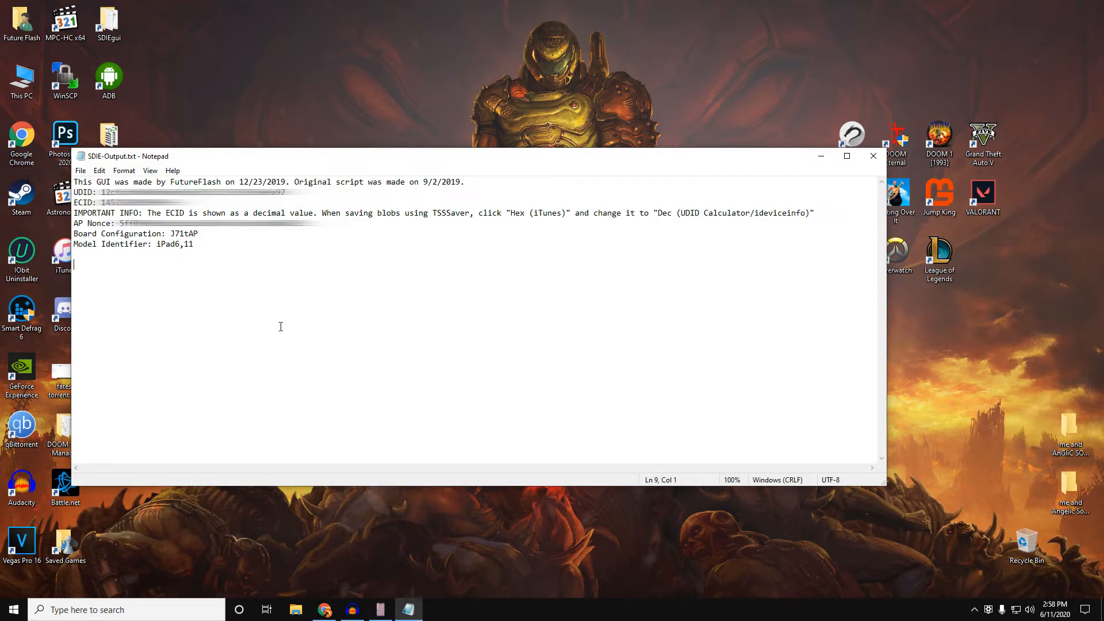
pyautogui.click(409, 250)
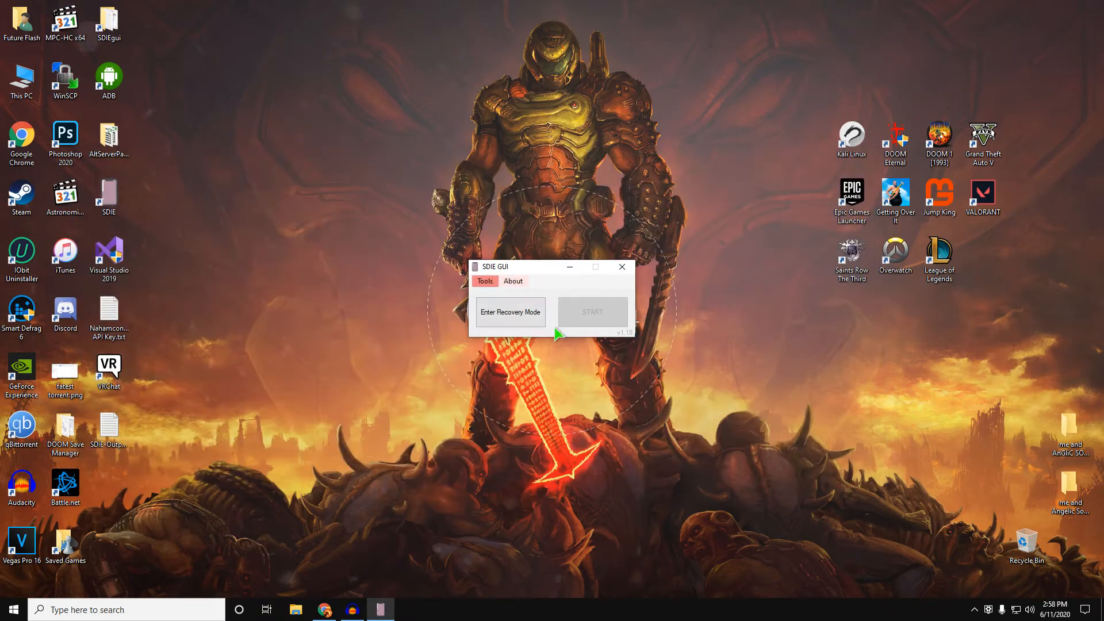
pyautogui.moveTo(975, 415)
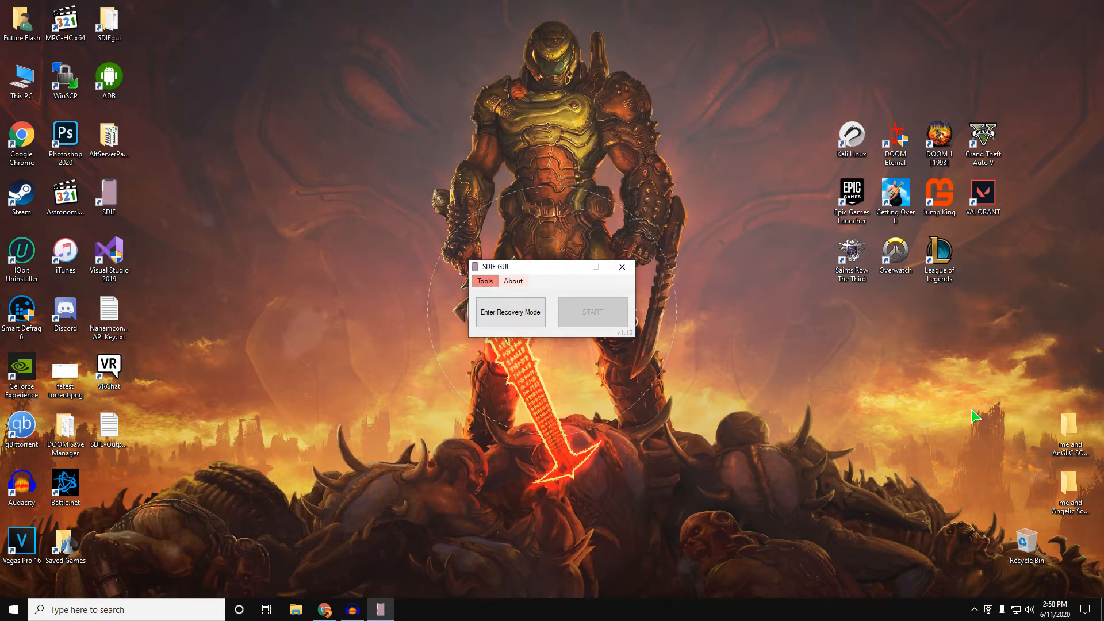
pyautogui.moveTo(513, 281)
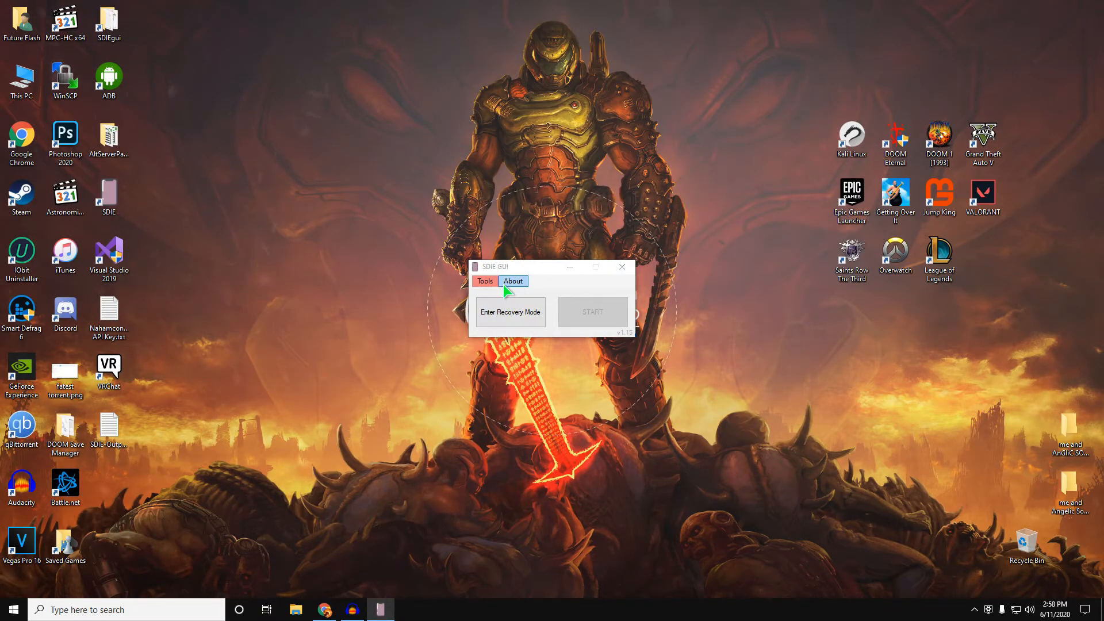
# - View and dismiss SDIE's About information, then launch NonceFinder (by MuStAPro) from the Tools list
pyautogui.click(513, 280)
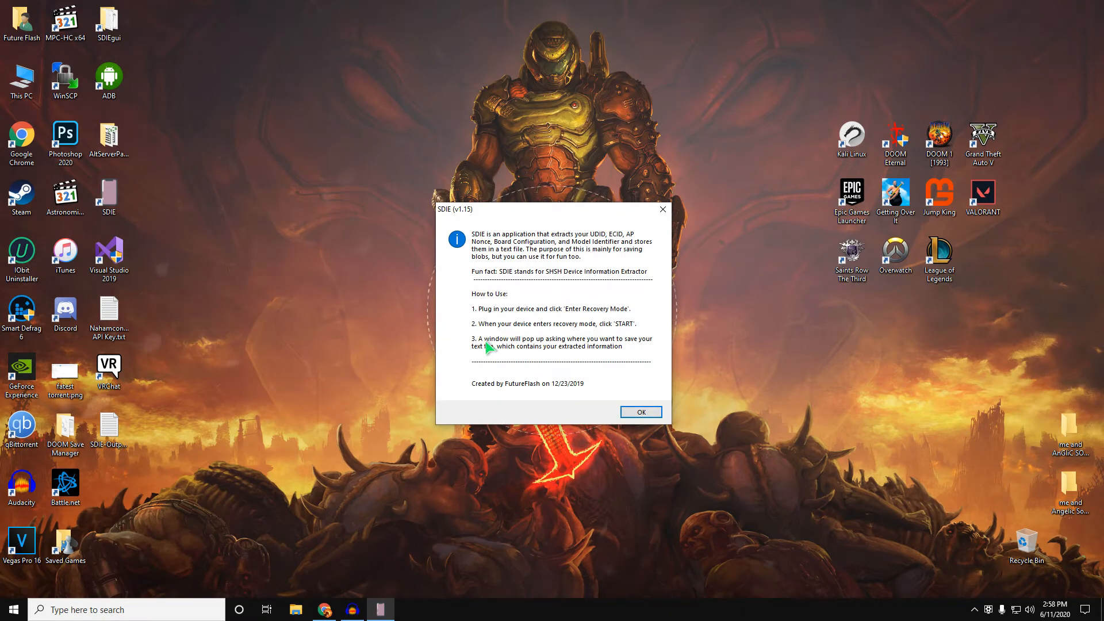
pyautogui.click(639, 411)
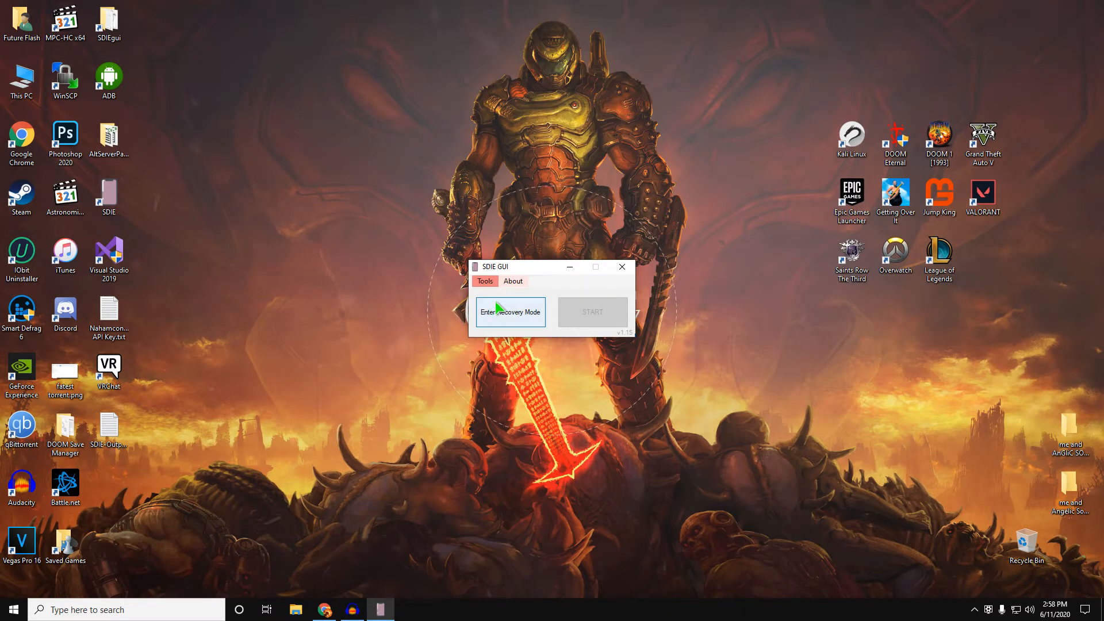
pyautogui.click(484, 280)
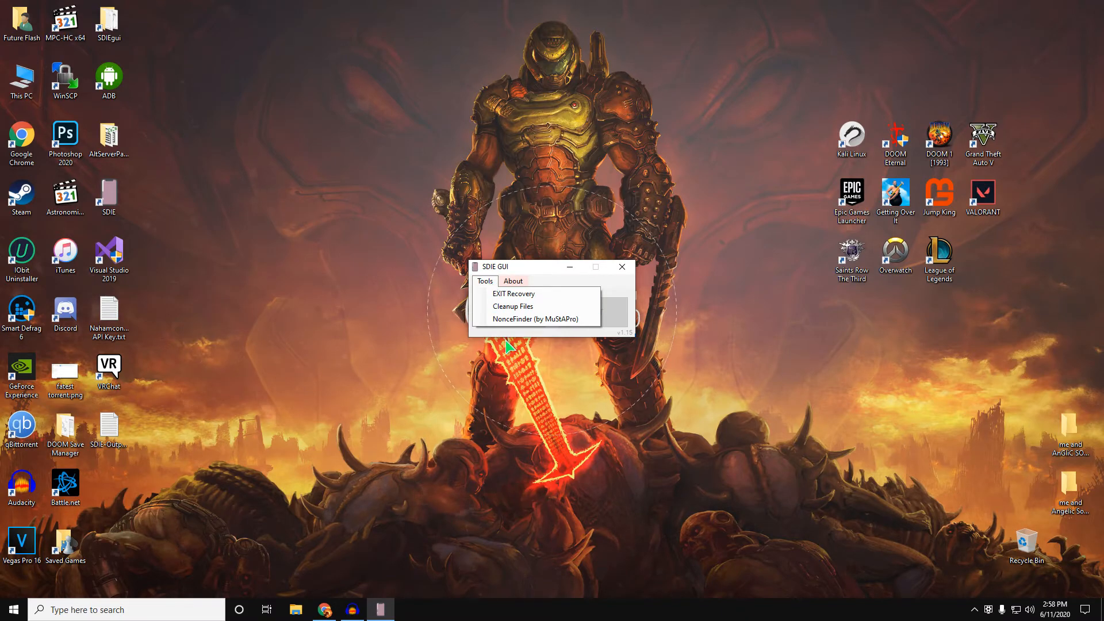
pyautogui.click(484, 280)
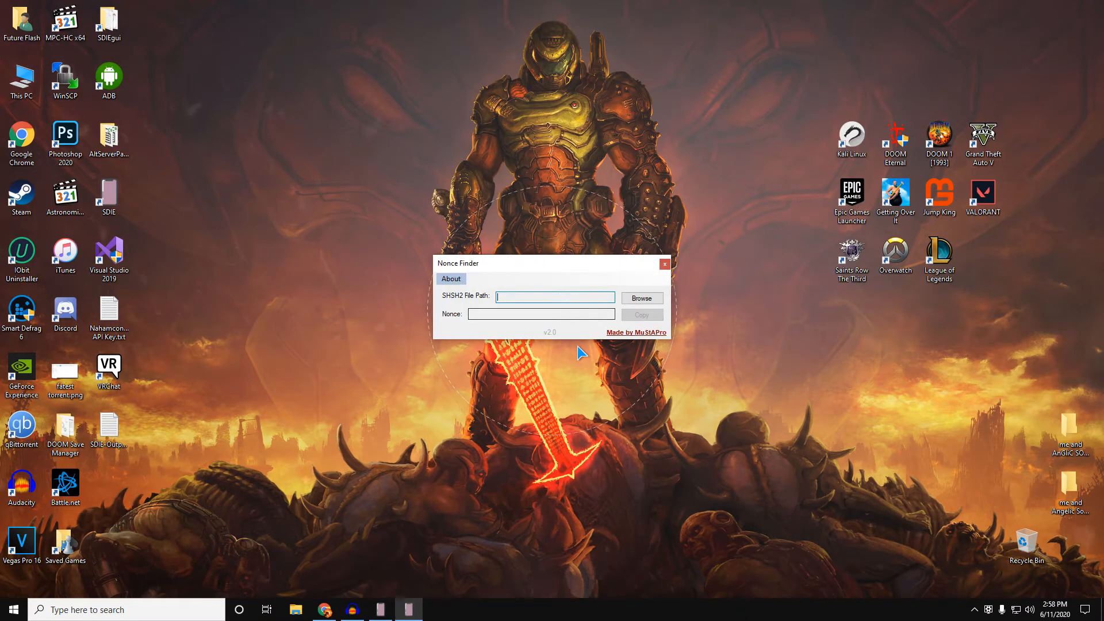
pyautogui.click(451, 278)
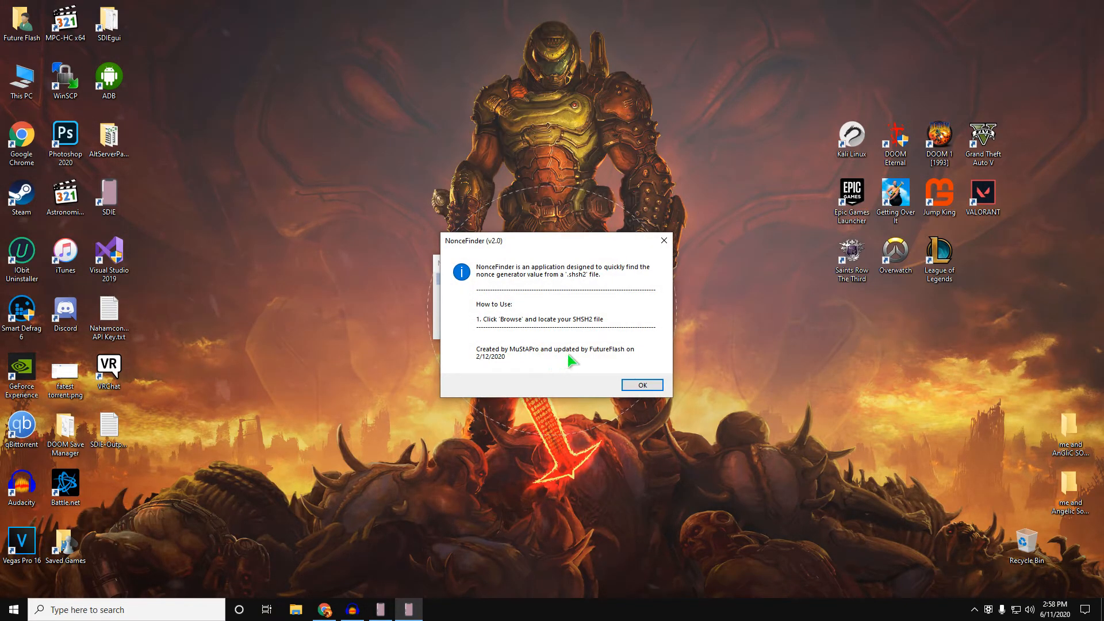
pyautogui.moveTo(503, 365)
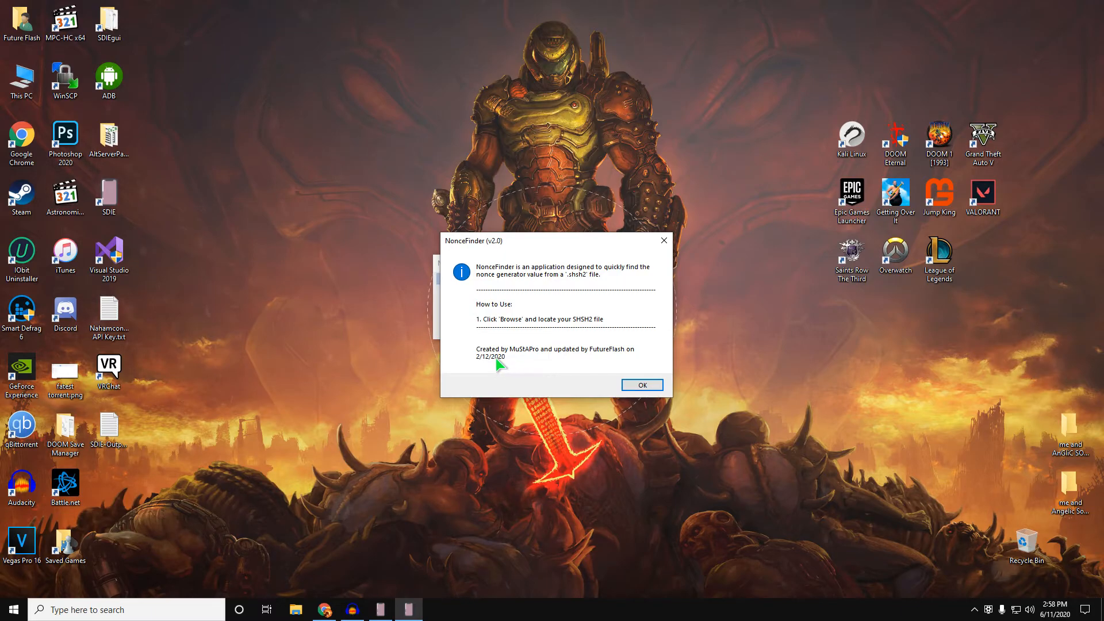
pyautogui.moveTo(547, 363)
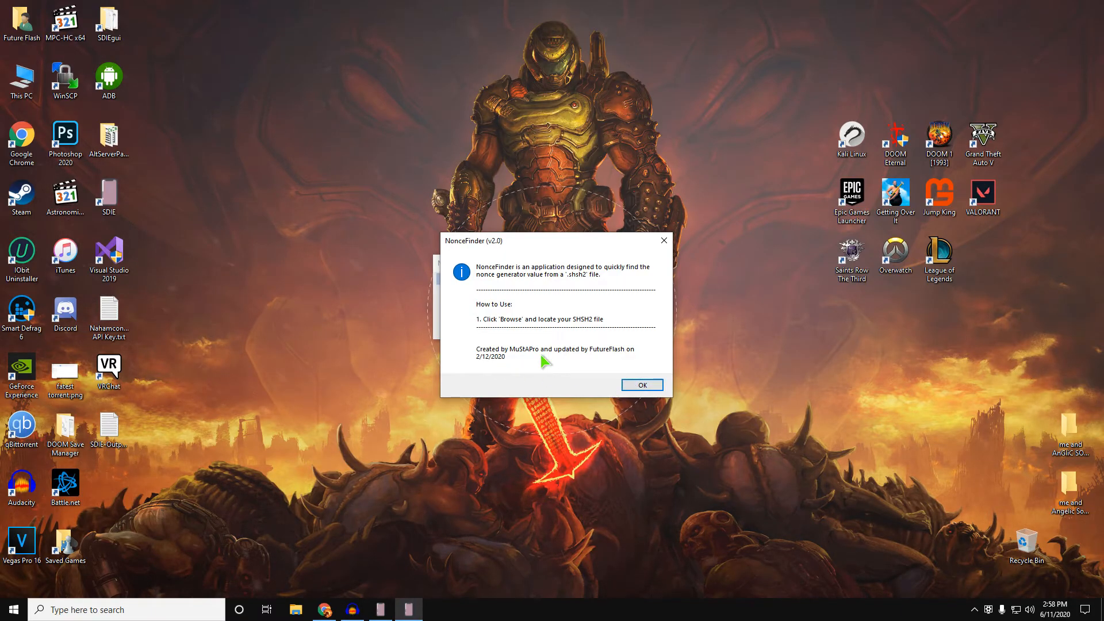
pyautogui.moveTo(600, 389)
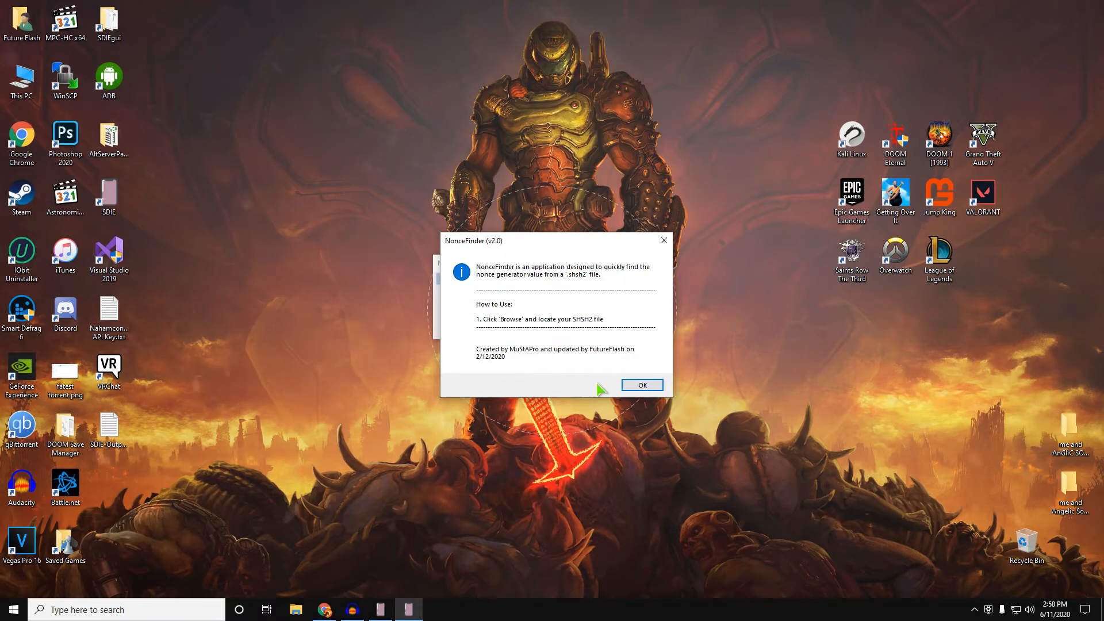
pyautogui.moveTo(638, 398)
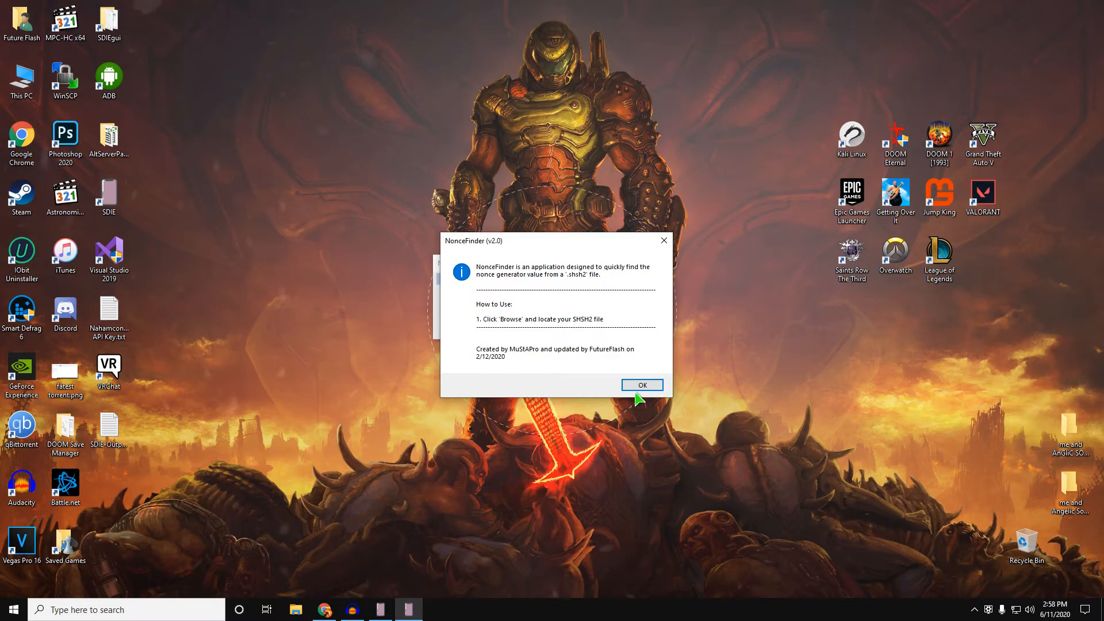
pyautogui.click(640, 385)
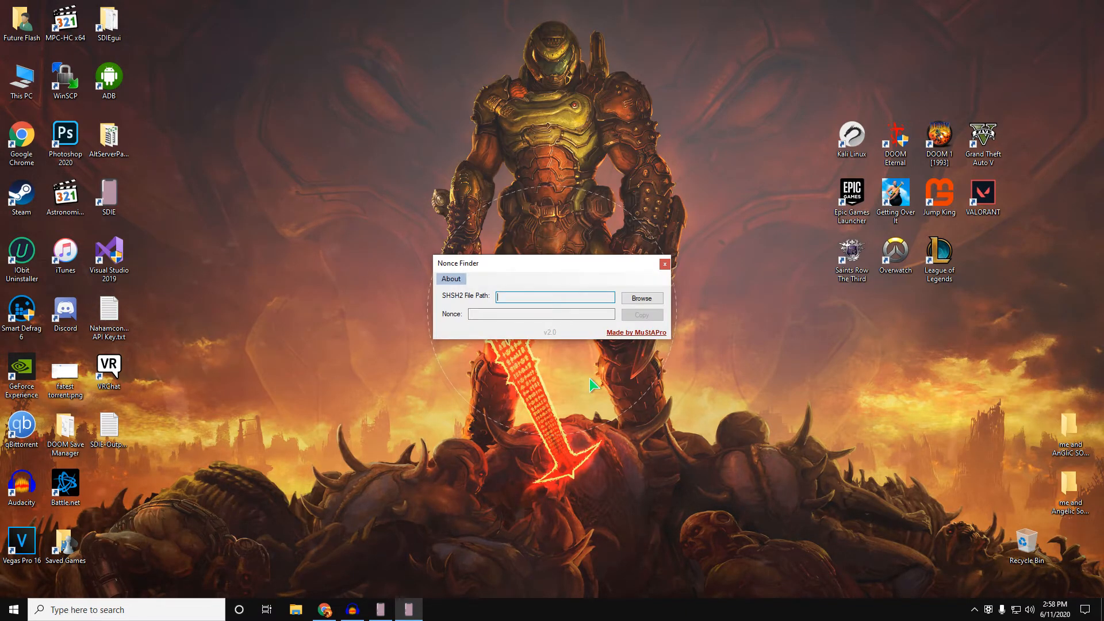
pyautogui.moveTo(482, 300)
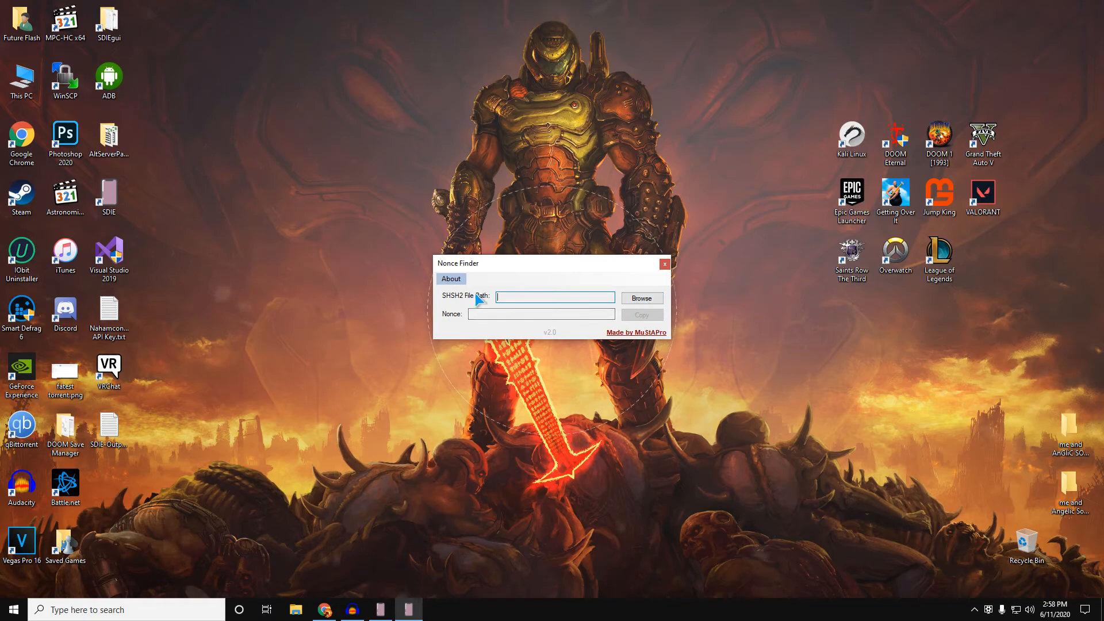
pyautogui.moveTo(462, 306)
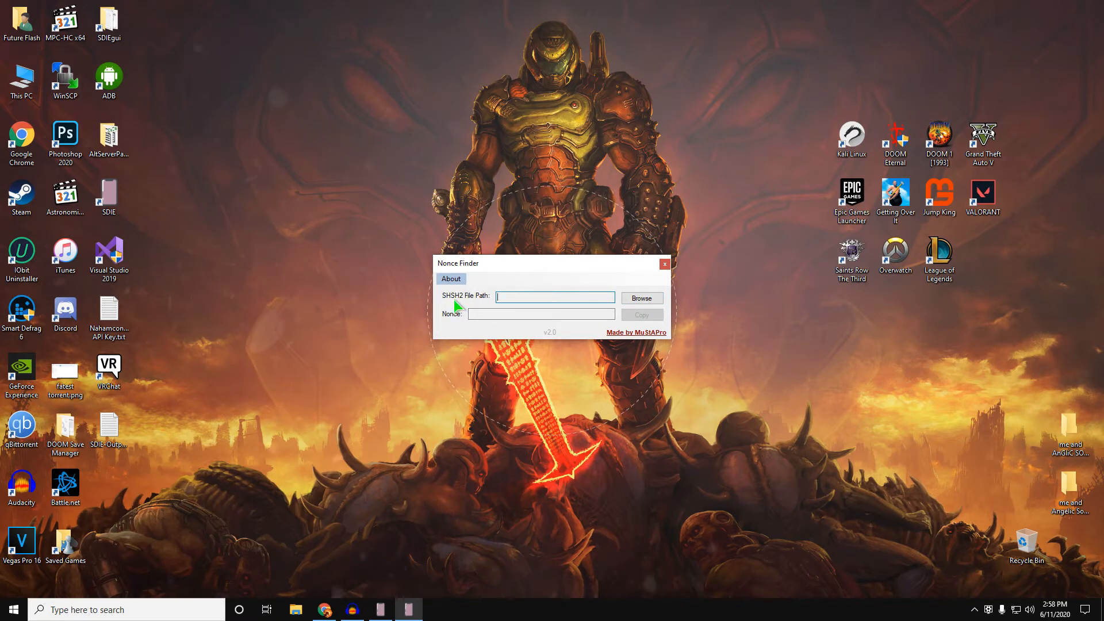
pyautogui.moveTo(471, 301)
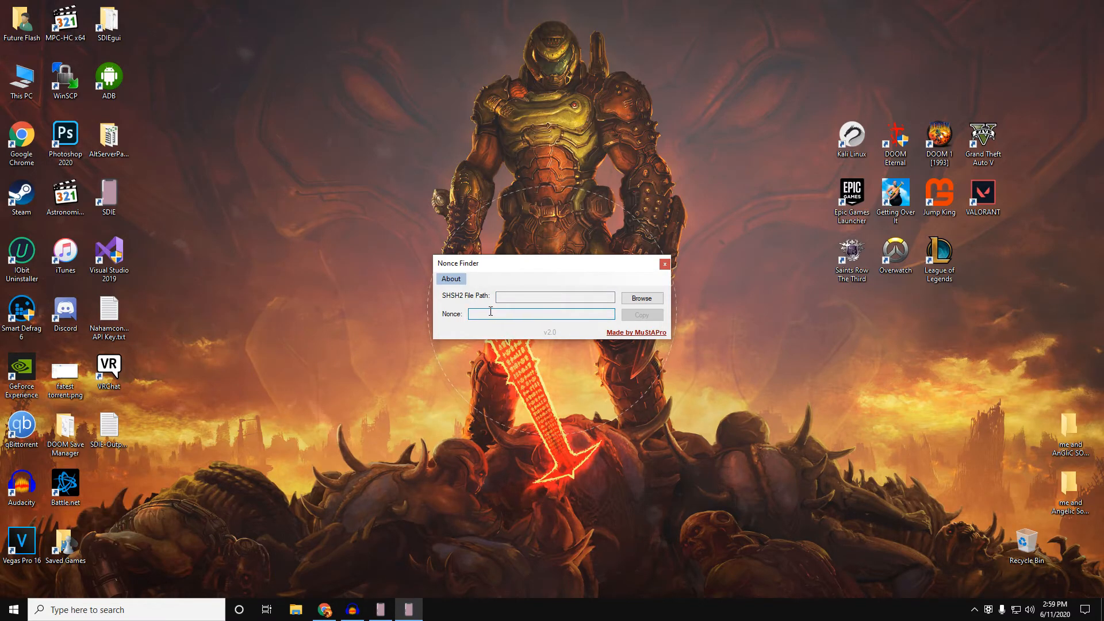
pyautogui.moveTo(518, 361)
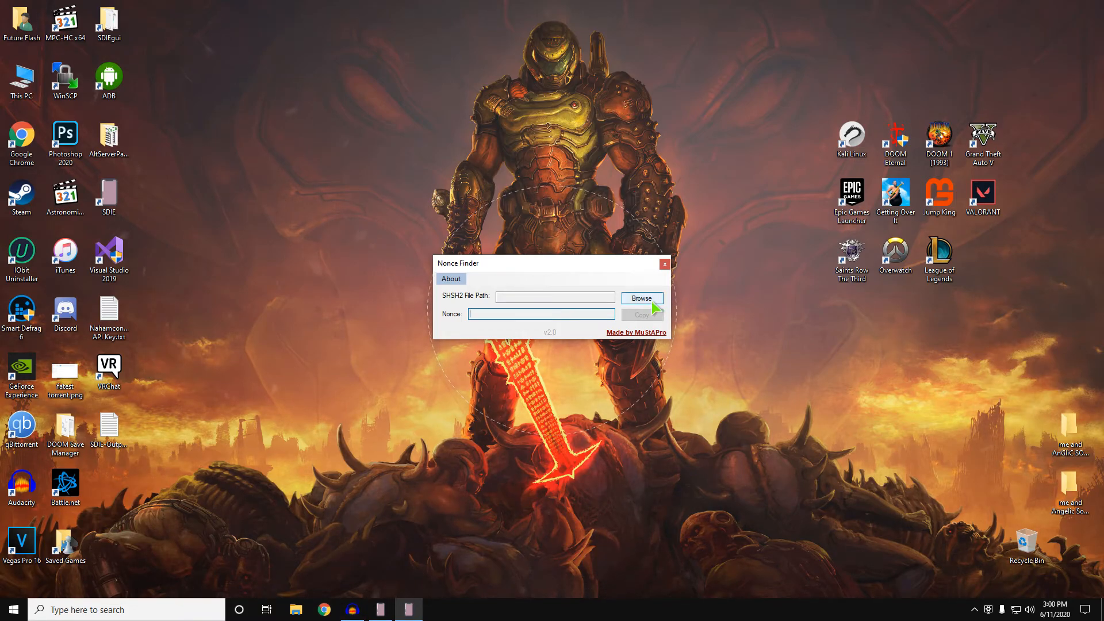
# - Load BLOBS.shsh2 from Documents into Nonce Finder and select the extracted nonce generator value
pyautogui.click(641, 298)
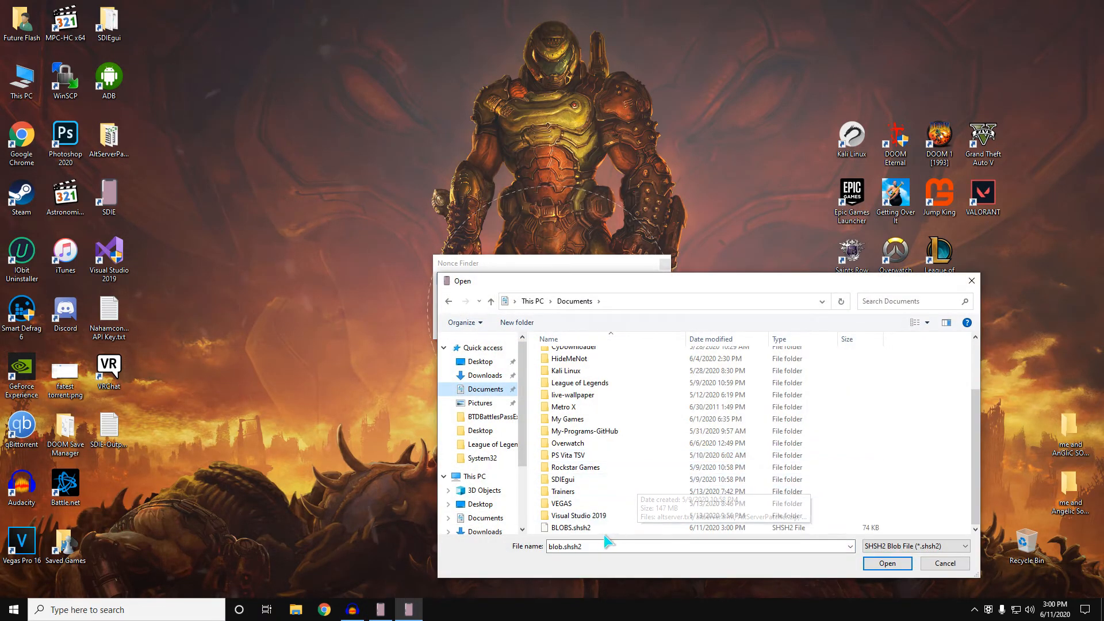
pyautogui.click(571, 528)
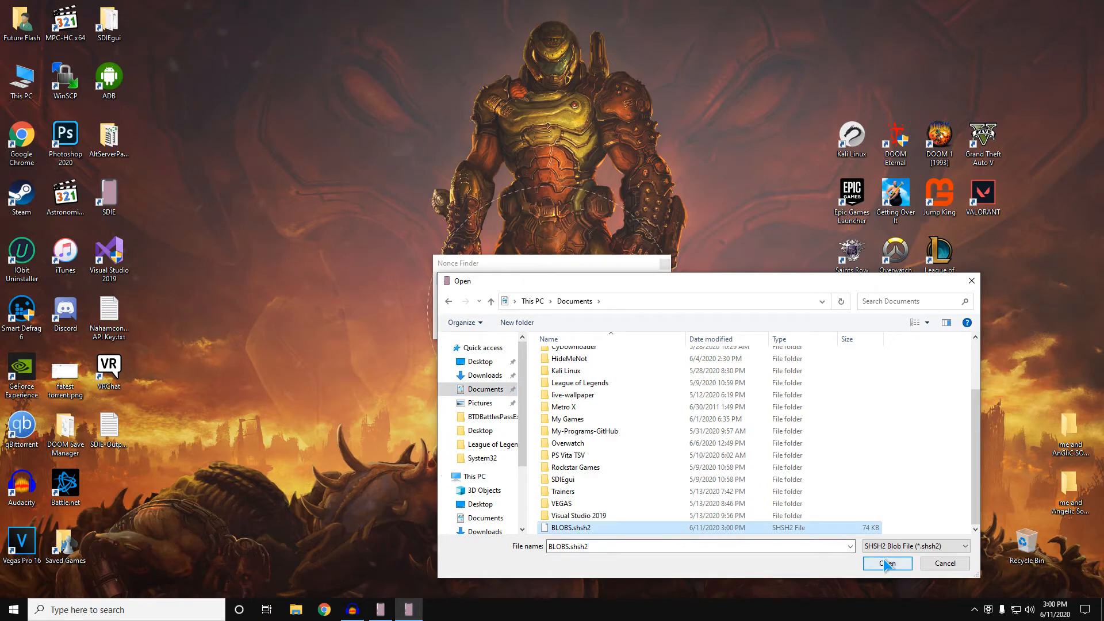
pyautogui.click(885, 563)
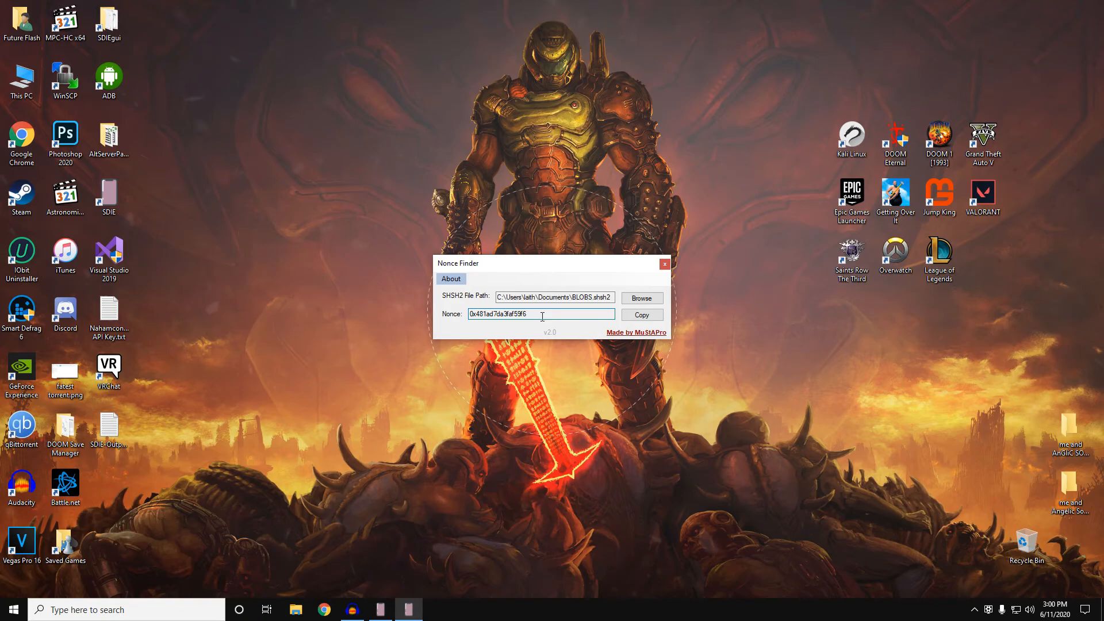
pyautogui.click(640, 314)
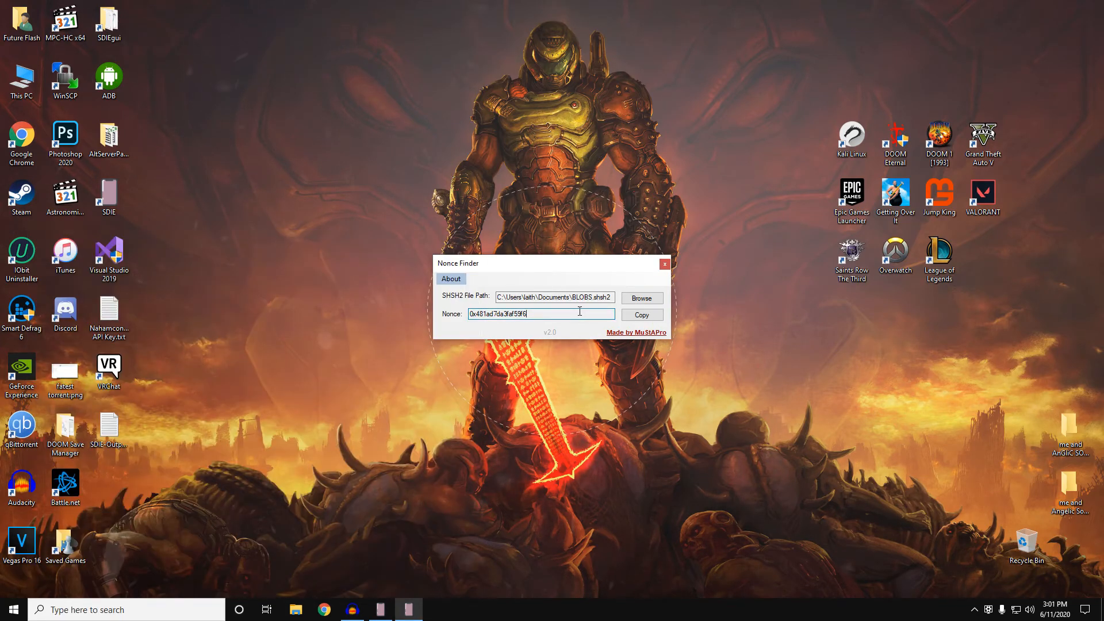
pyautogui.tripleClick(542, 314)
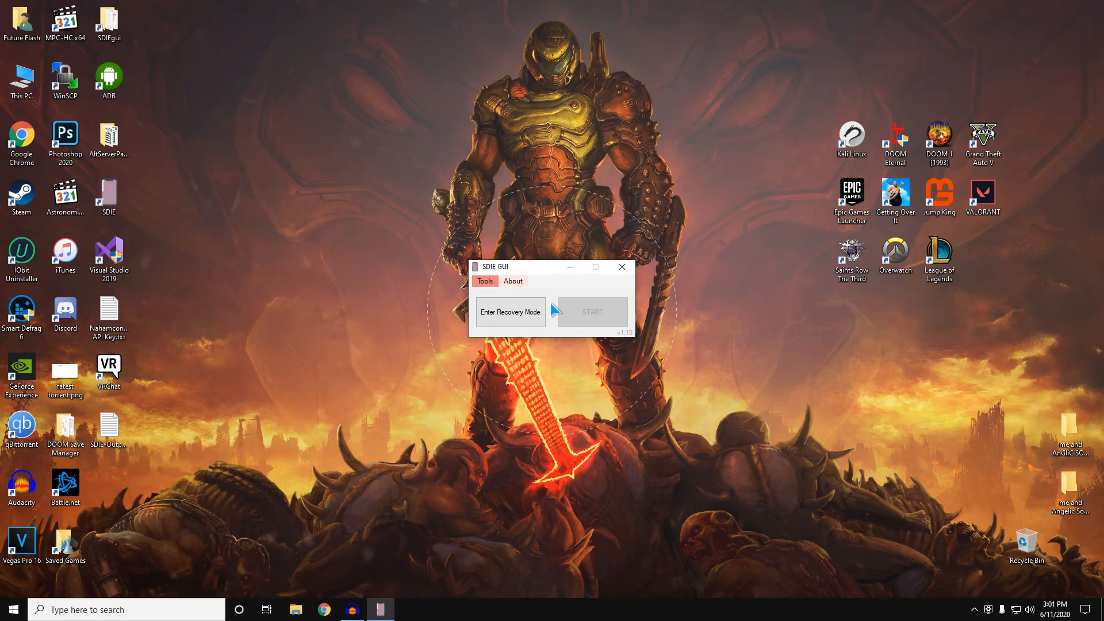
pyautogui.moveTo(559, 289)
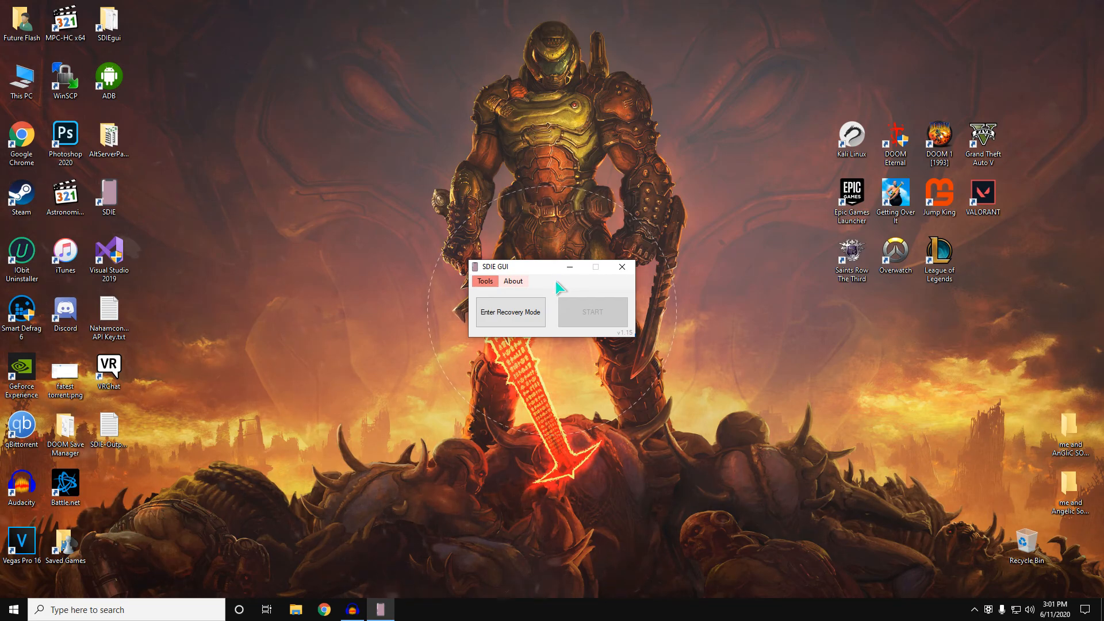
pyautogui.moveTo(591, 293)
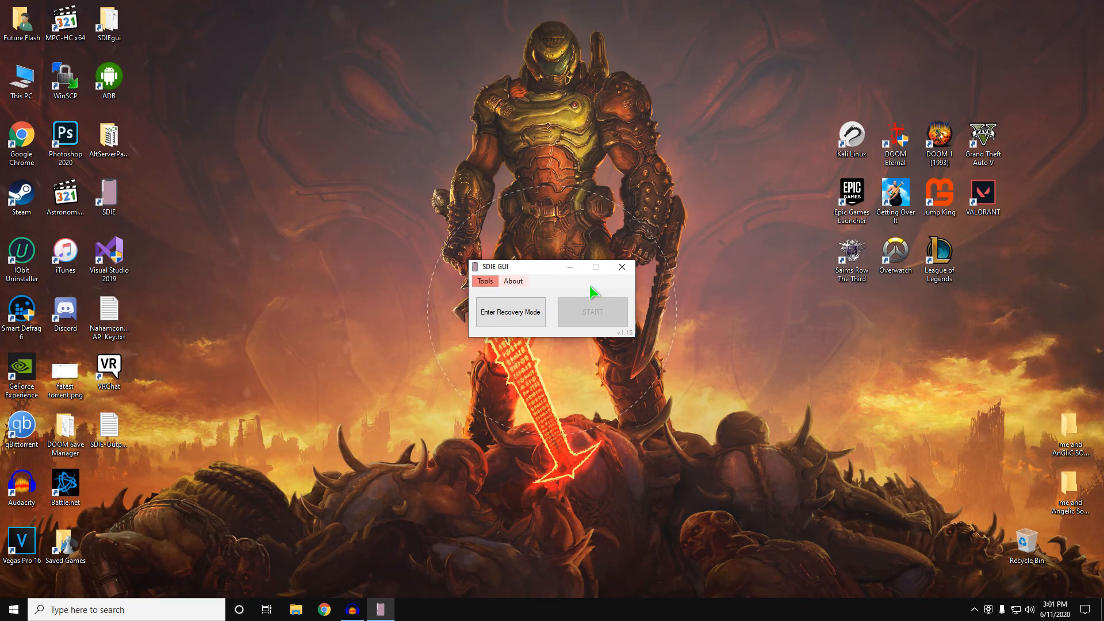